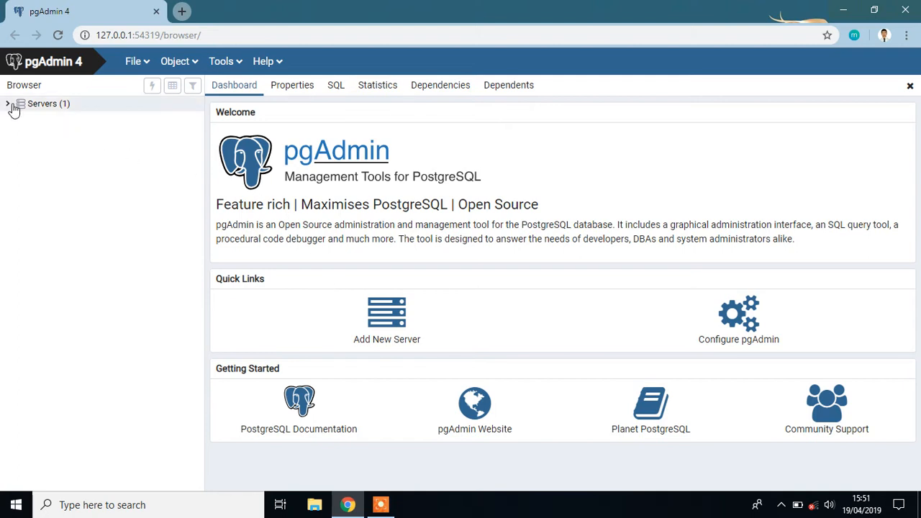
Expand Servers, PostgreSQL 11, Databases and postgres down to its Extensions list
left_click(8, 104)
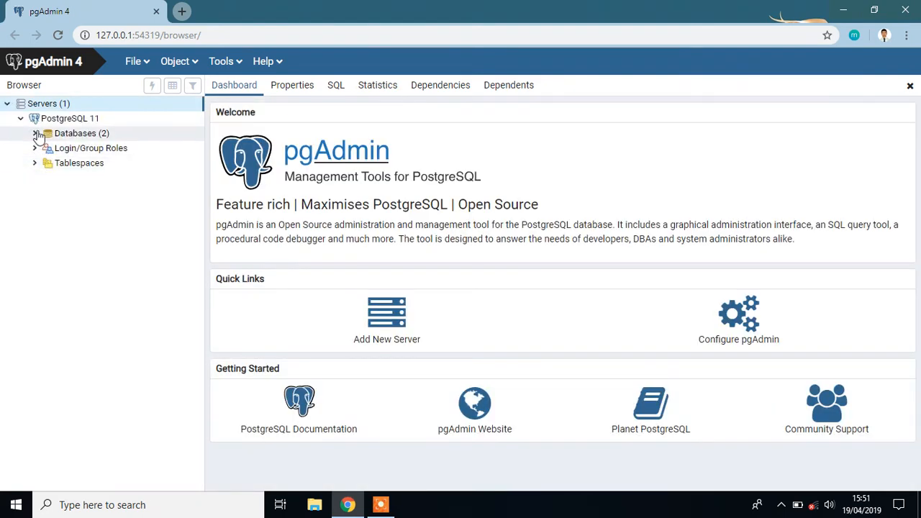
left_click(35, 132)
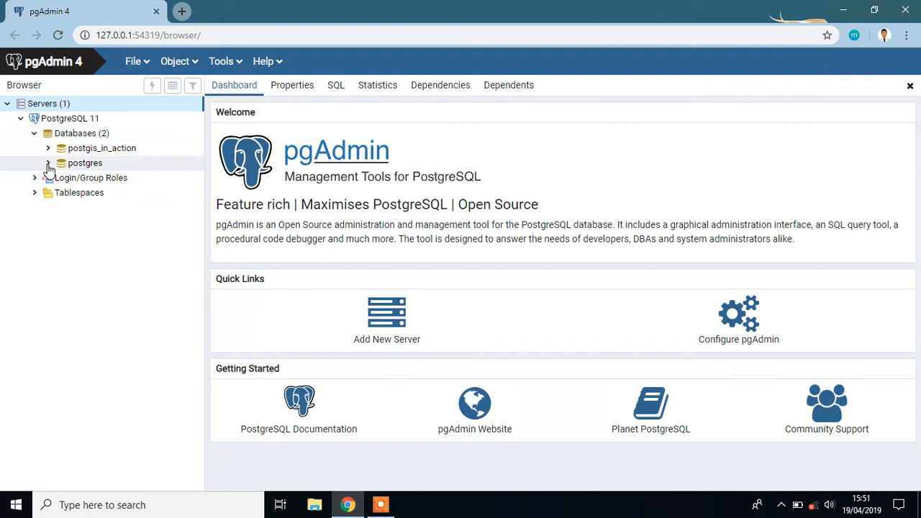
left_click(48, 163)
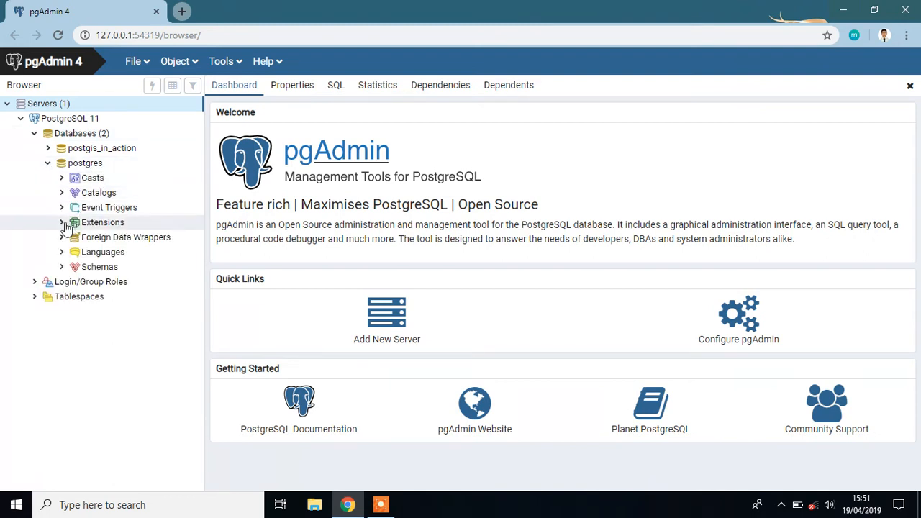
left_click(60, 221)
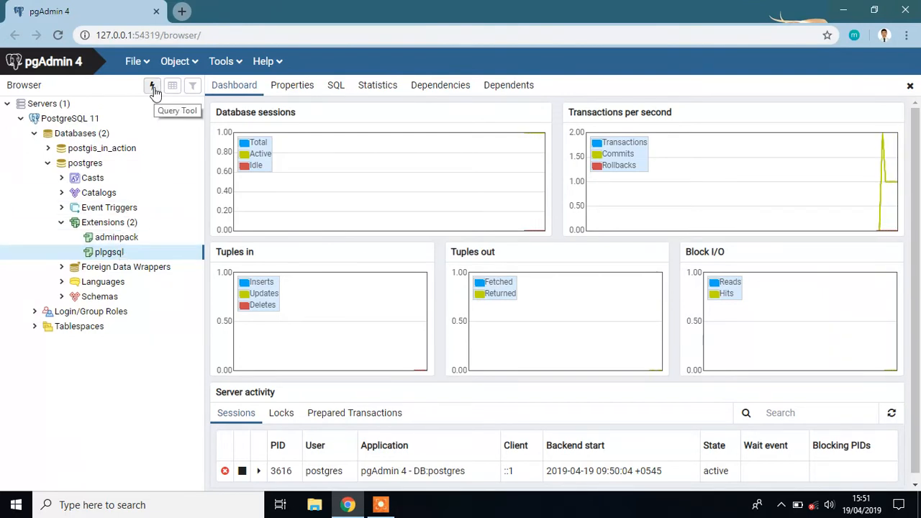
mouse_move(77, 158)
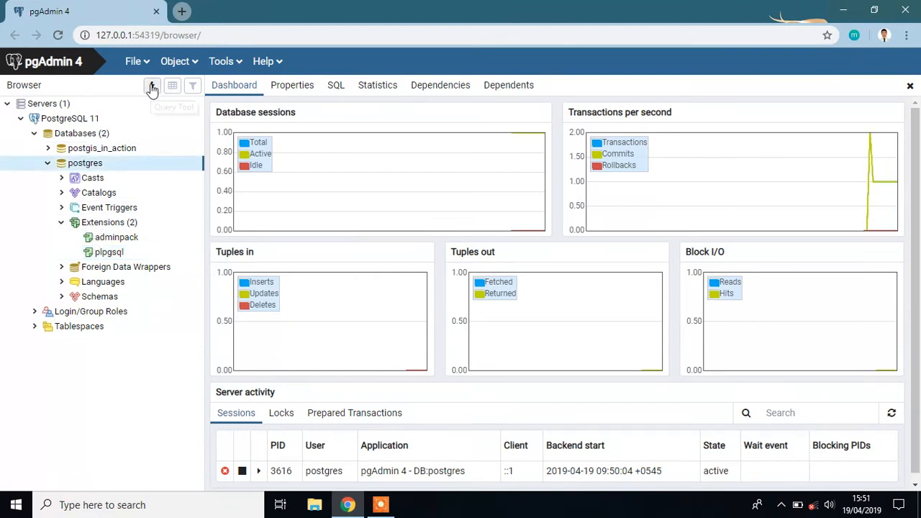
mouse_move(328, 276)
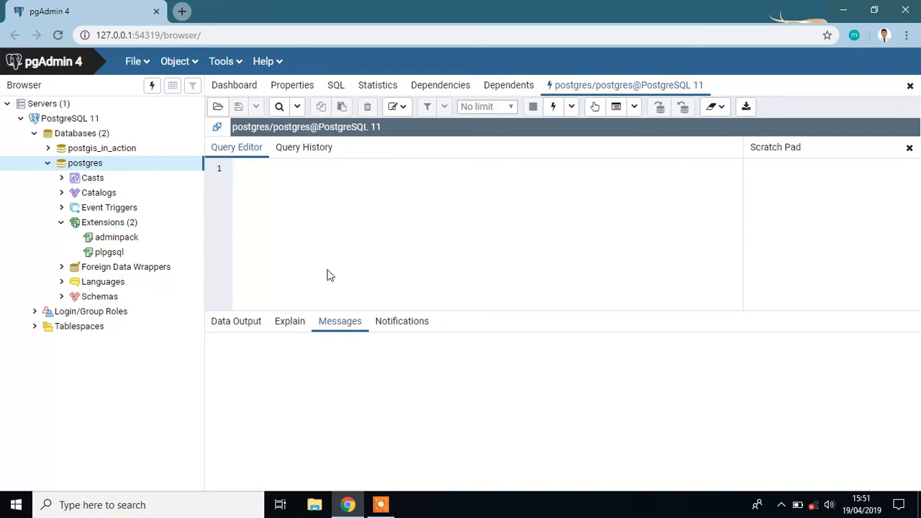
Run CREATE EXTENSION postgis; in the Query Tool on the postgres database
type("CREATE E")
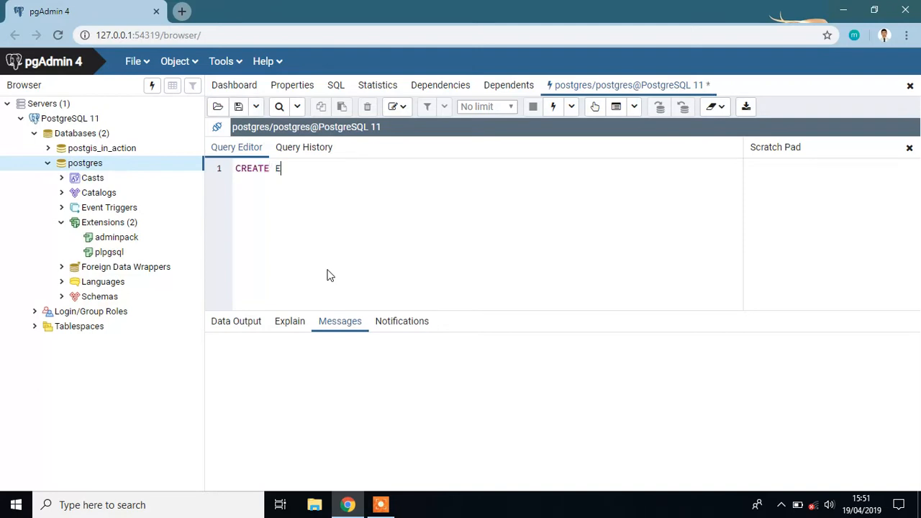
type("XTENSION")
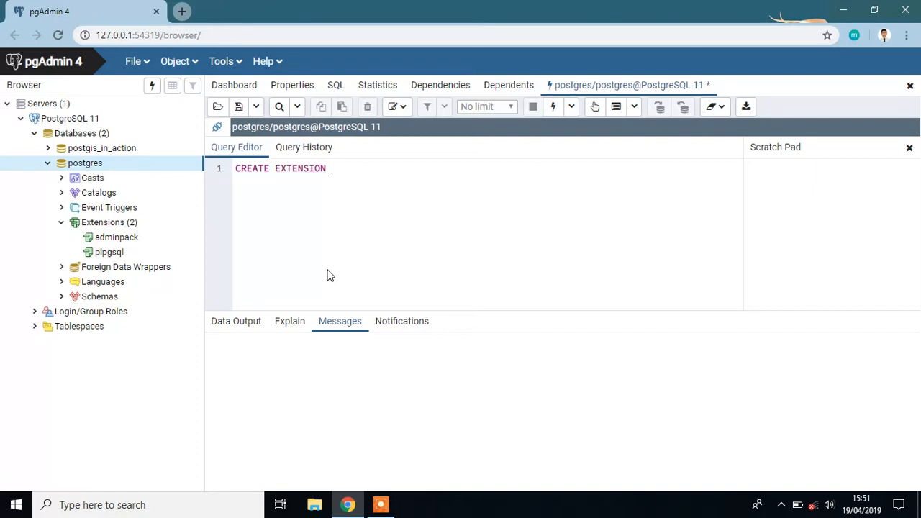
type("postgis")
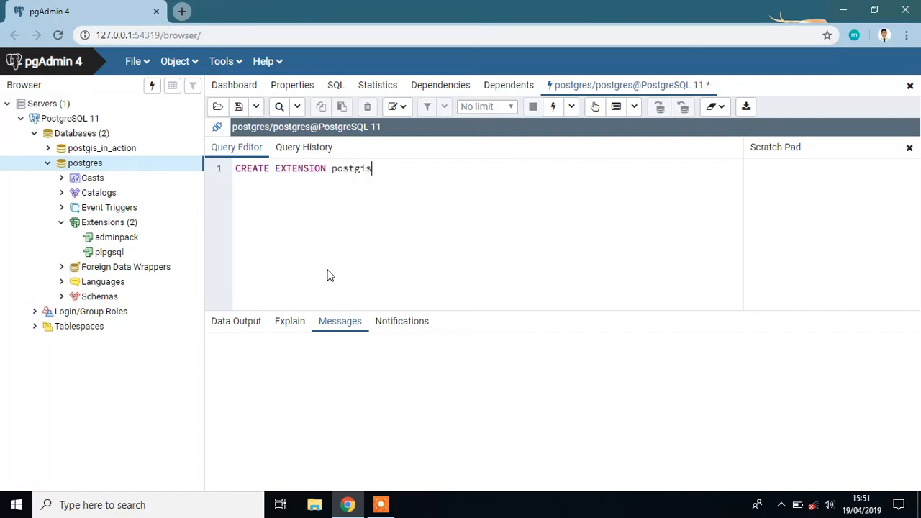
type(";")
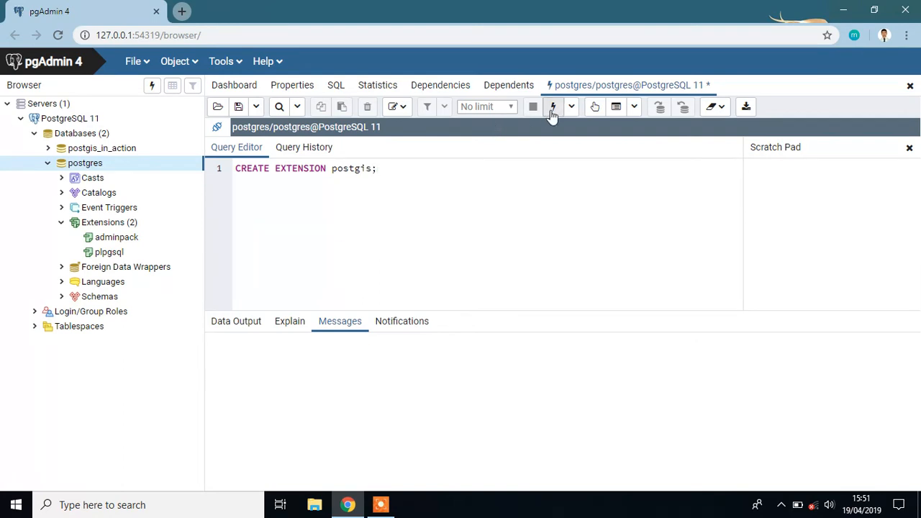
left_click(552, 106)
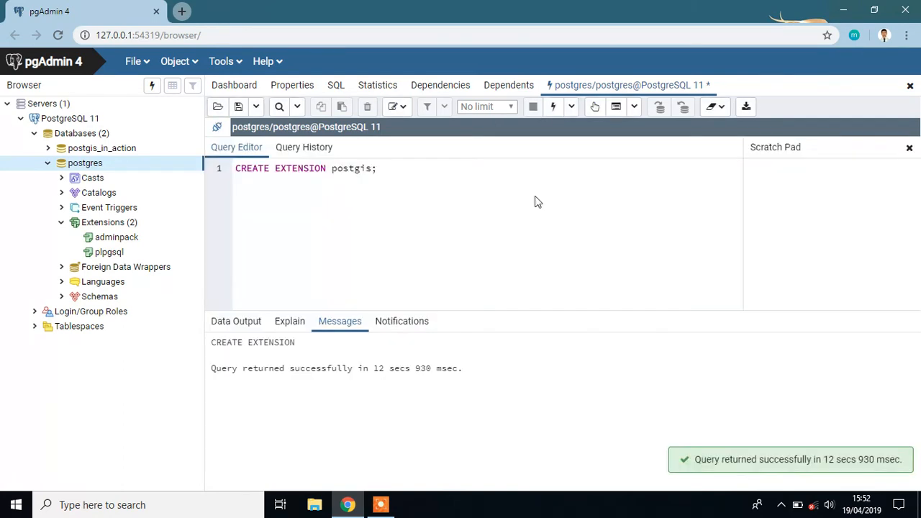
mouse_move(863, 471)
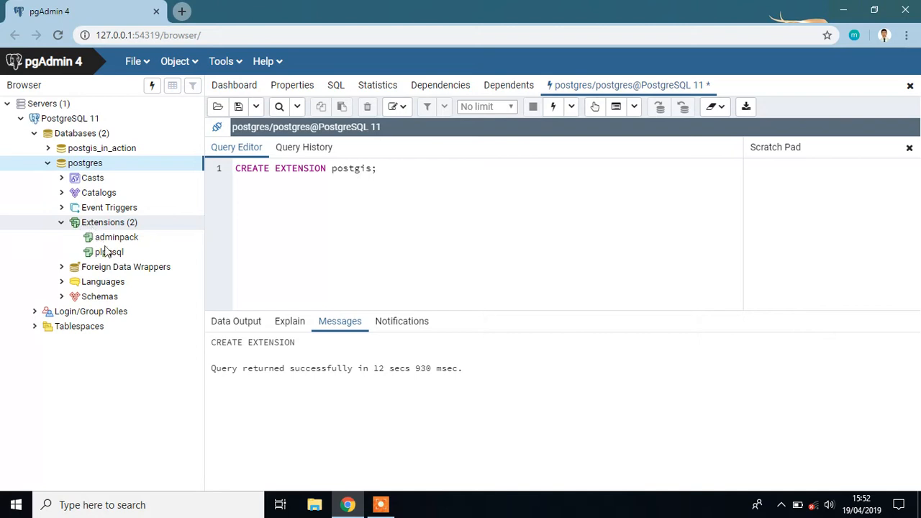
Refresh Extensions so postgis appears, then expand Schemas and the public schema
right_click(104, 222)
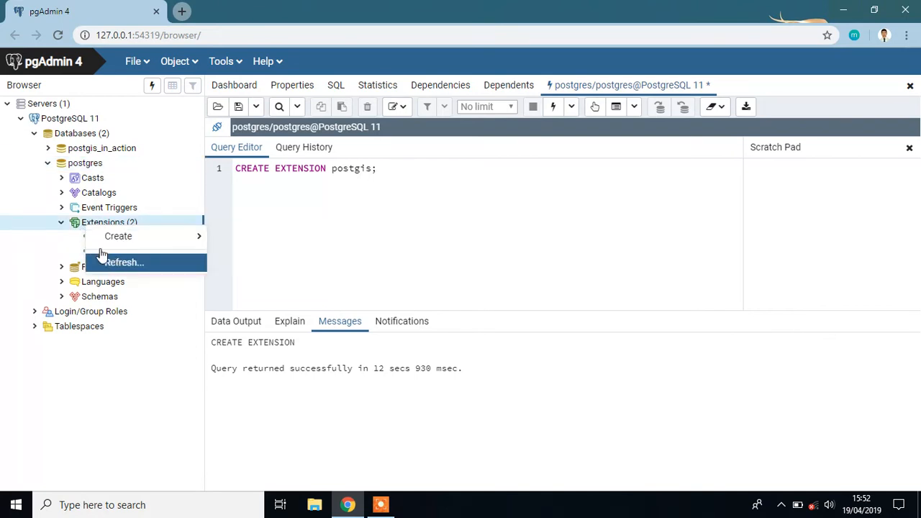
left_click(123, 262)
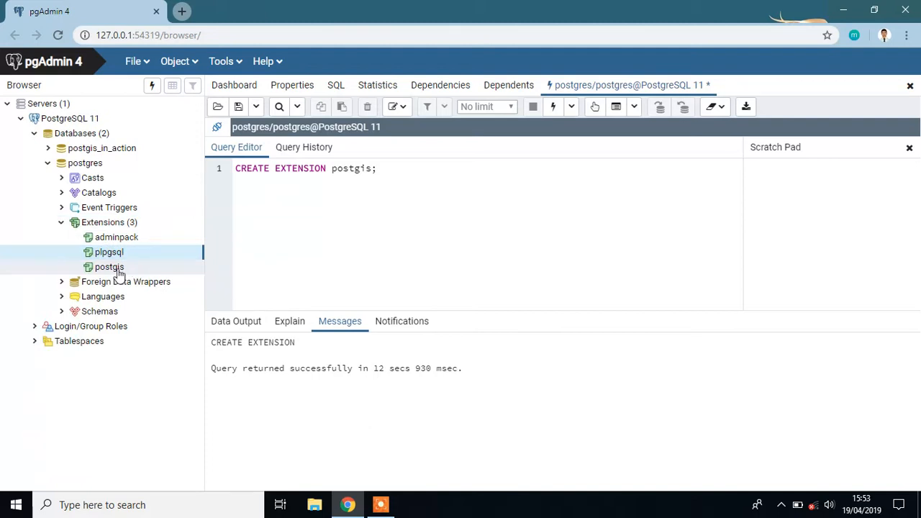
mouse_move(89, 298)
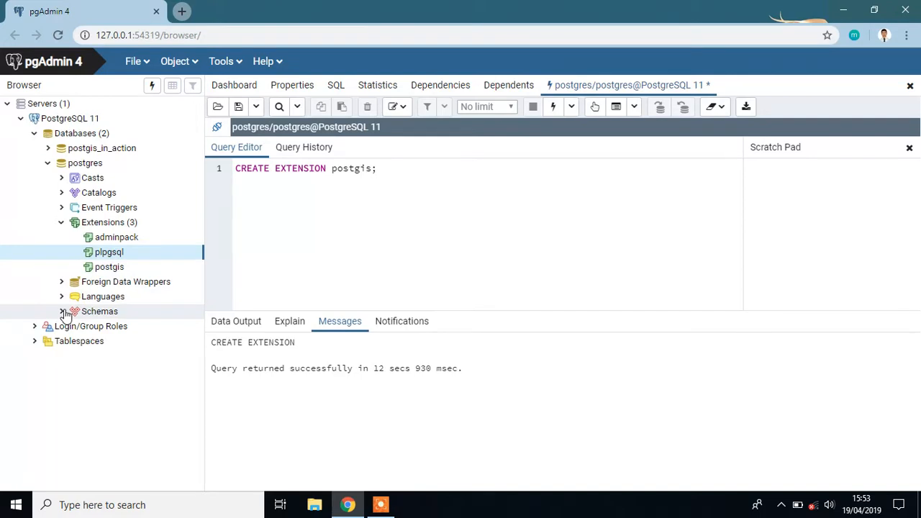
left_click(60, 310)
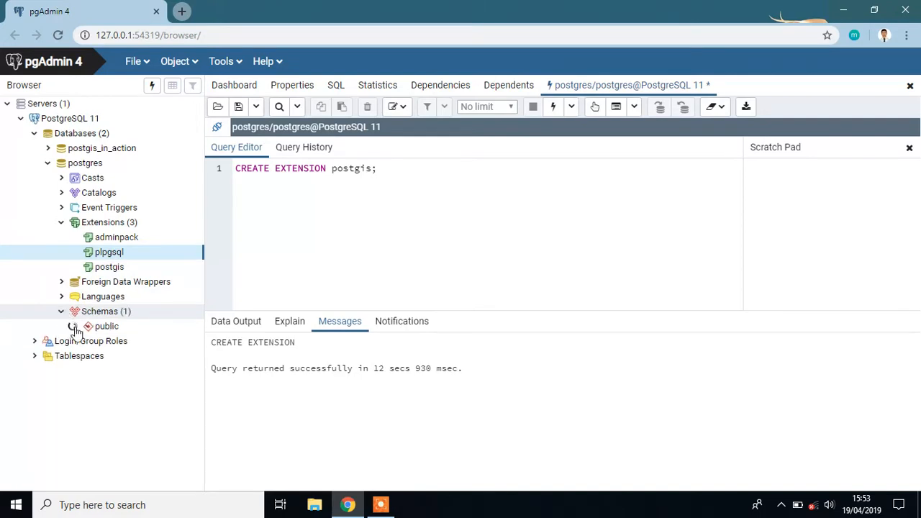
left_click(75, 325)
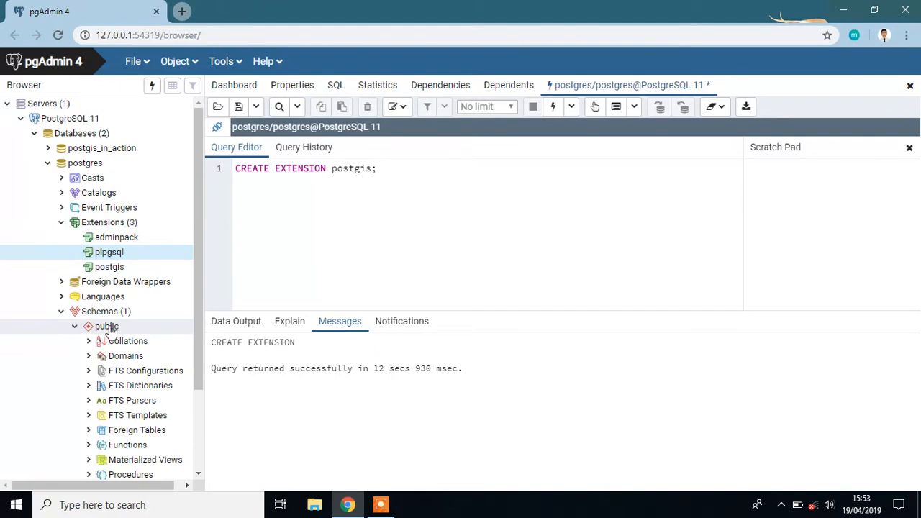
scroll("down", 3)
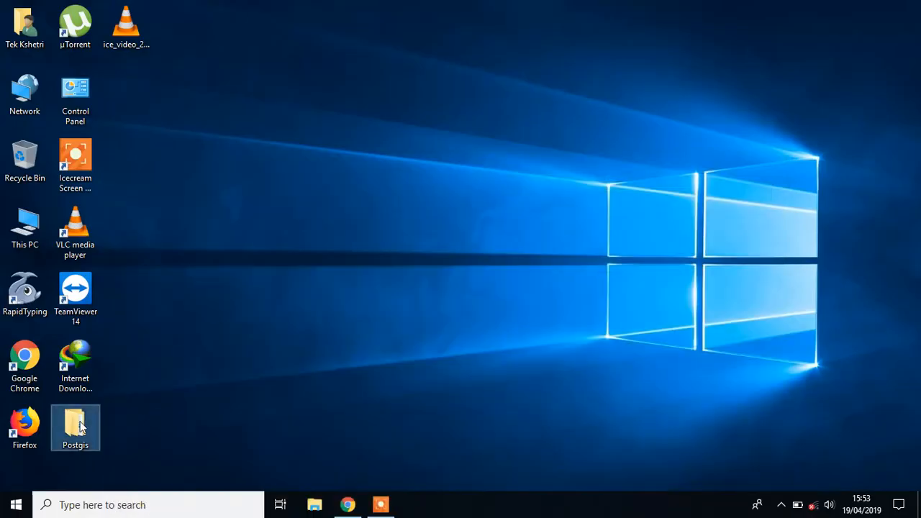
Browse into Postgis then Nepaldata to show the Districts shapefile files
double_click(75, 426)
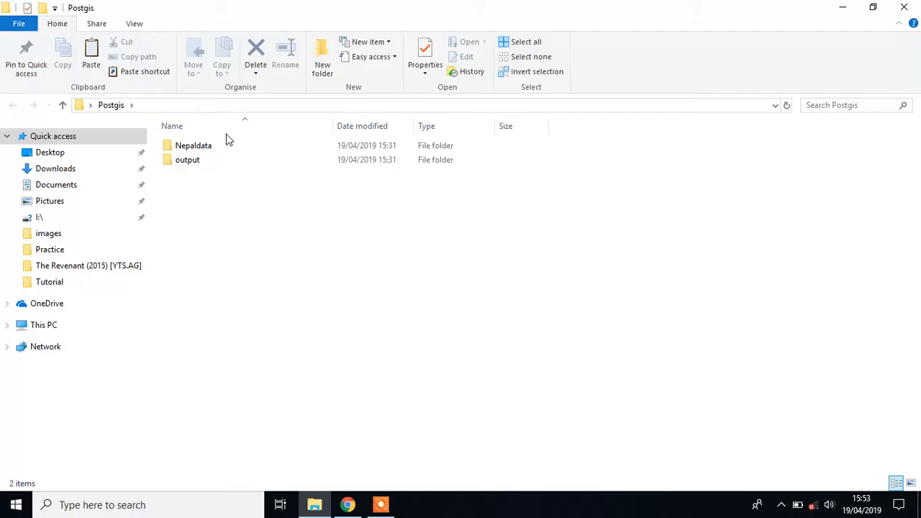
left_click(193, 145)
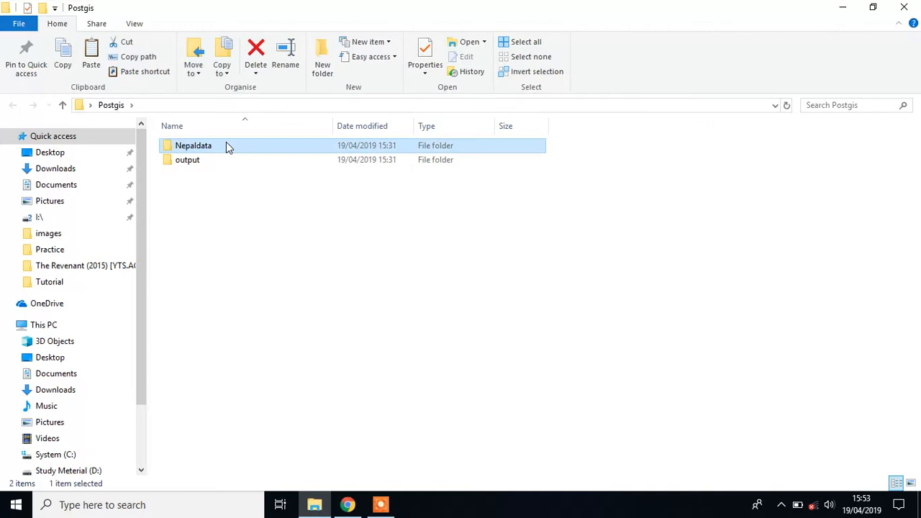
double_click(193, 144)
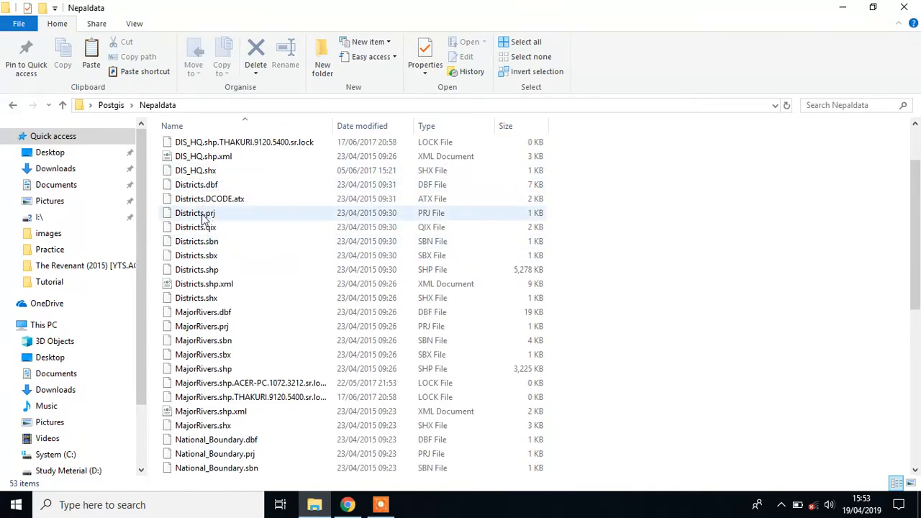
left_click(195, 269)
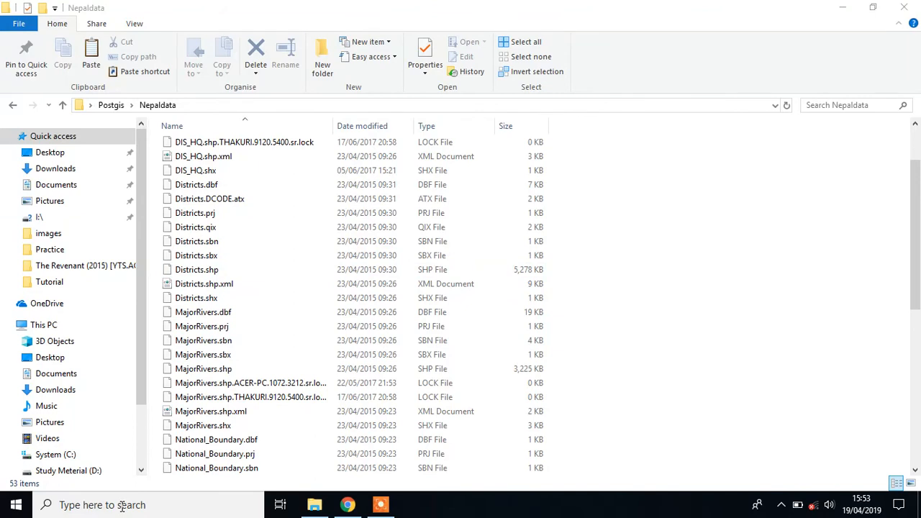
Launch the PostGIS Shapefile Import/Export Manager by searching 'pos'
type("pos")
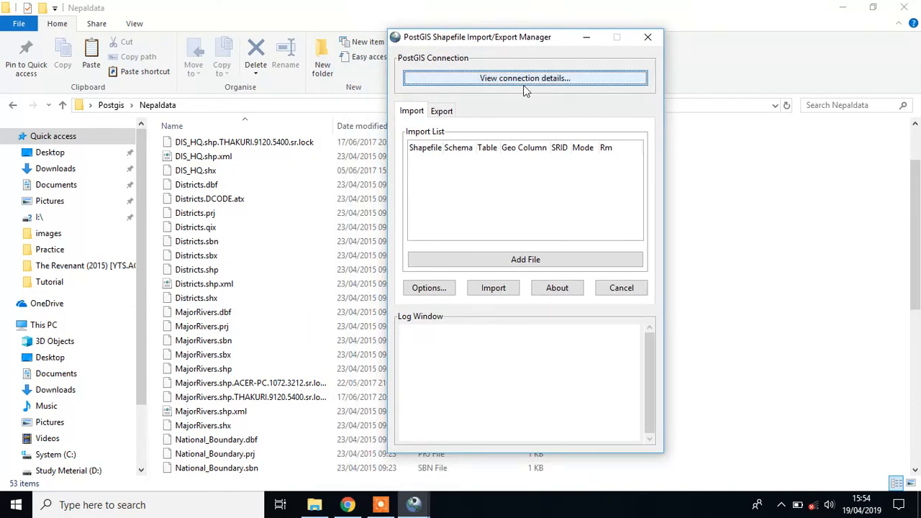
mouse_move(497, 80)
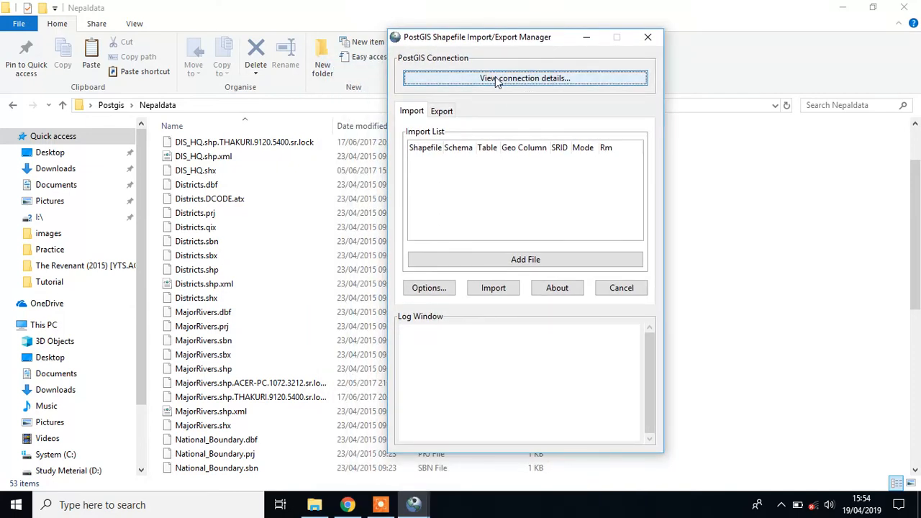
mouse_move(478, 85)
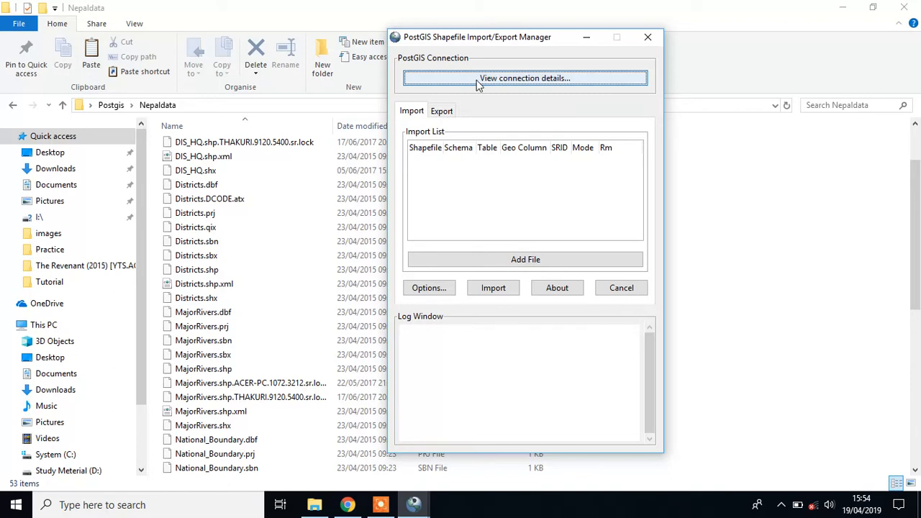
Enter connection details: user postgres, password, localhost port 5432, database postgres, and confirm
left_click(524, 77)
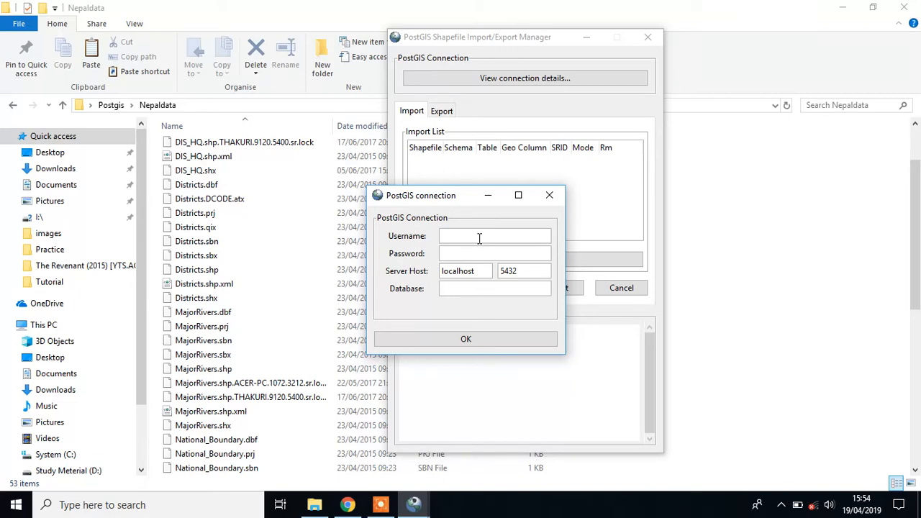
type("post")
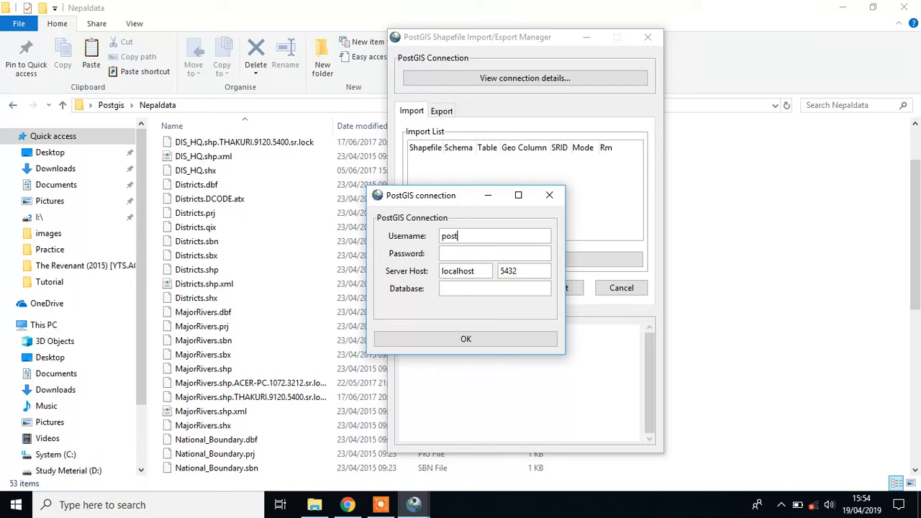
type("gres")
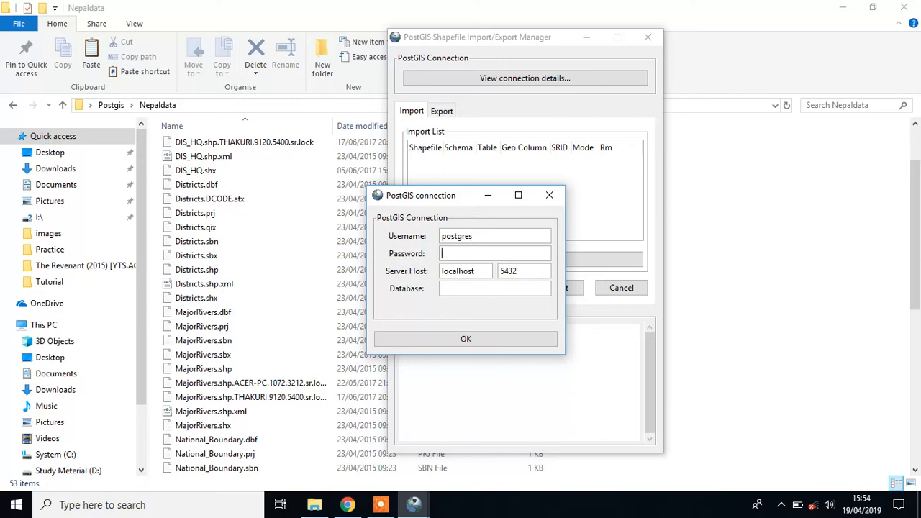
type("•")
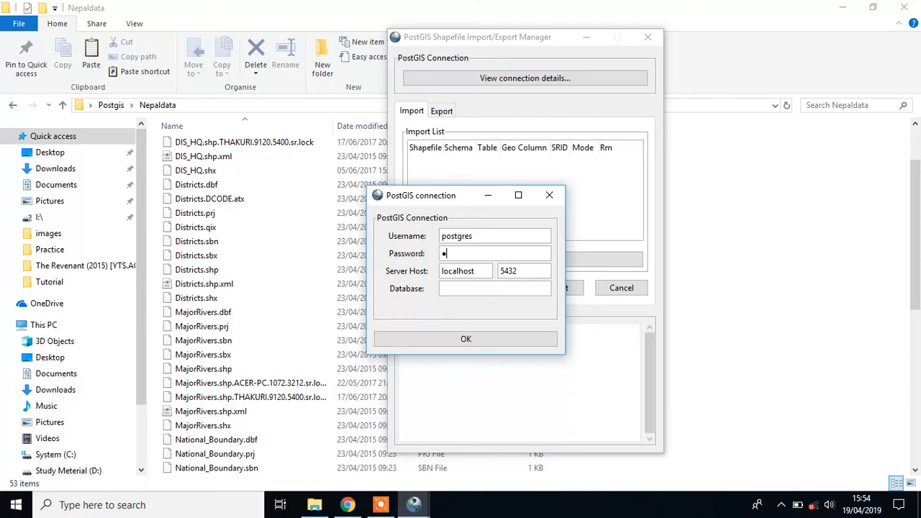
type("•••")
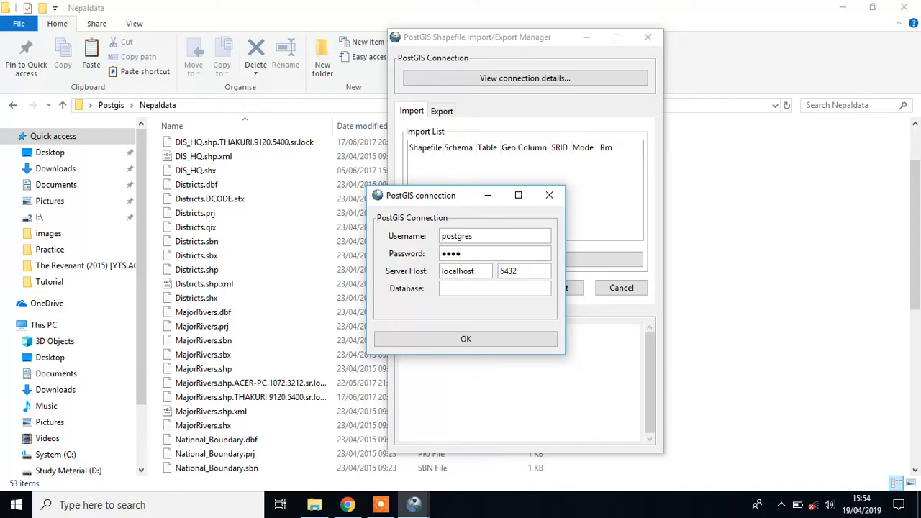
triple_click(467, 270)
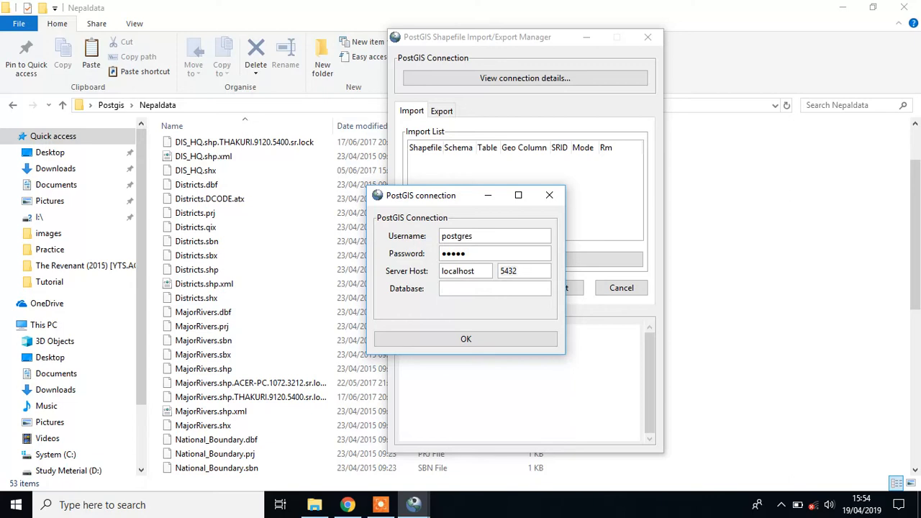
left_click(495, 288)
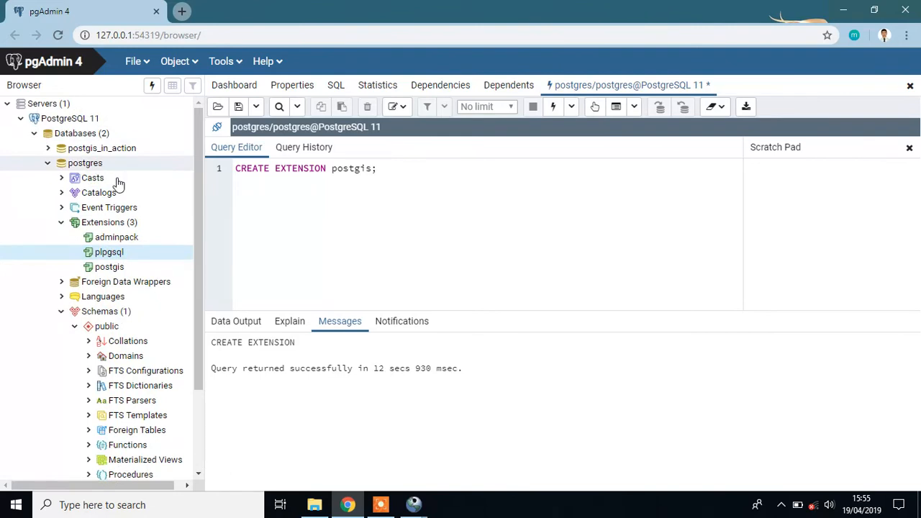
mouse_move(414, 503)
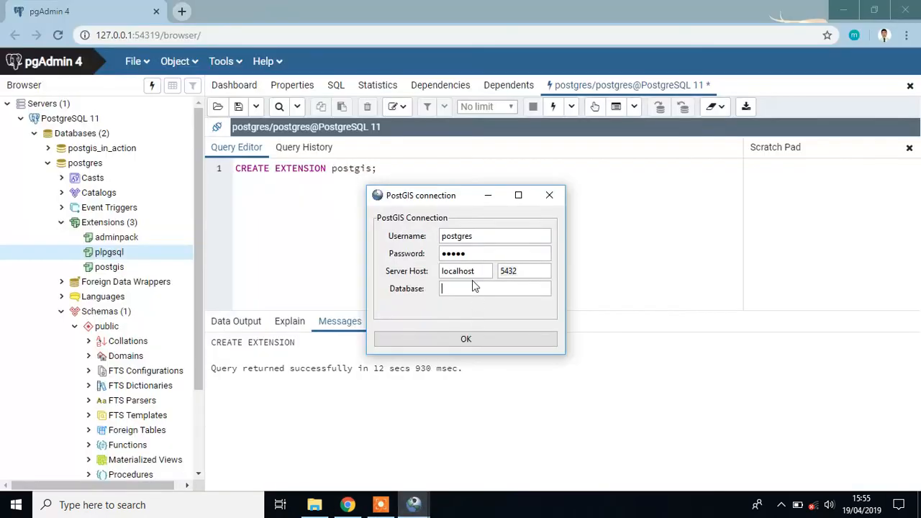
type("postgi")
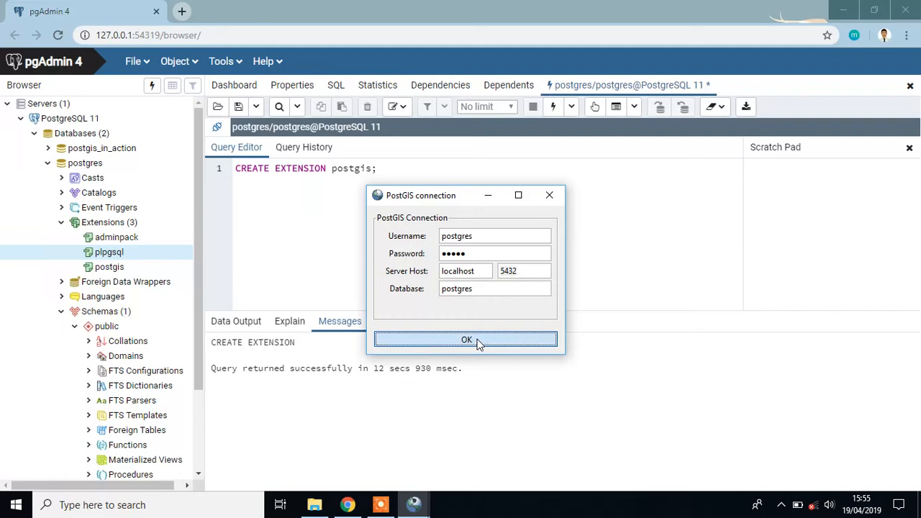
left_click(467, 340)
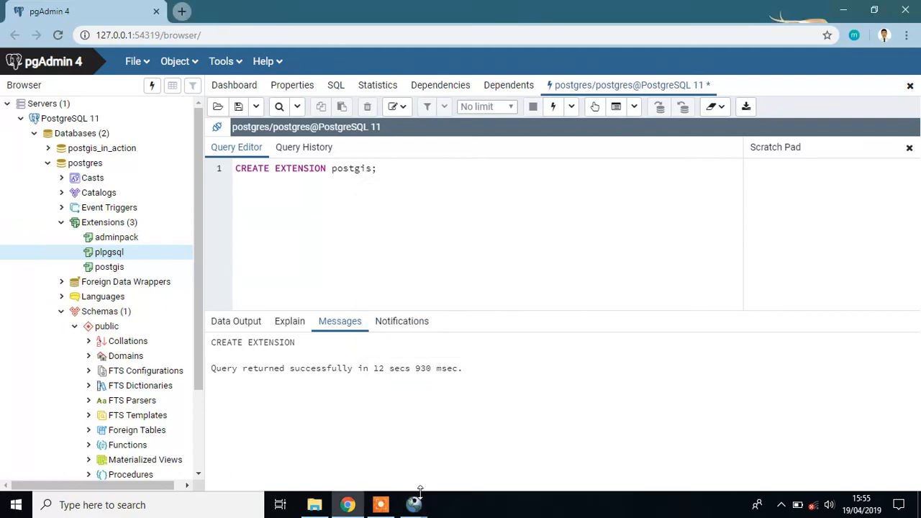
Add Districts.shp from Nepaldata to the import list as table districts in public
left_click(413, 503)
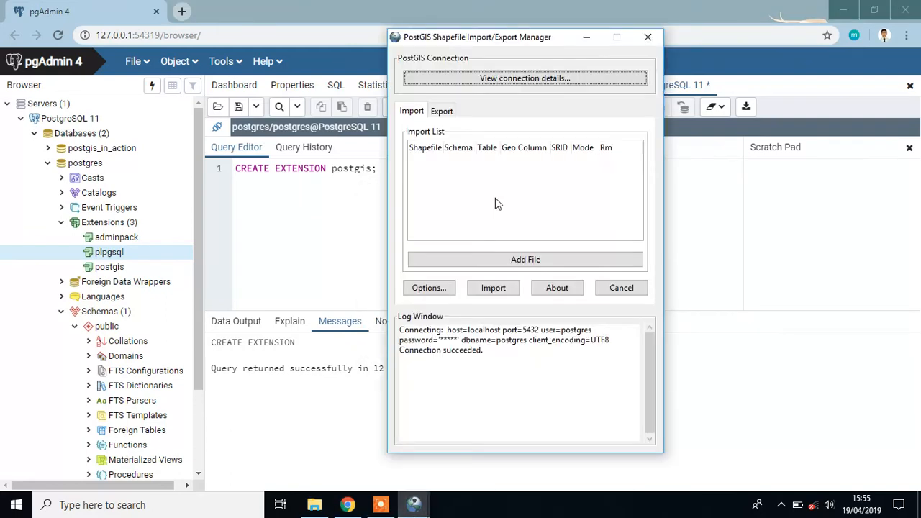
mouse_move(455, 339)
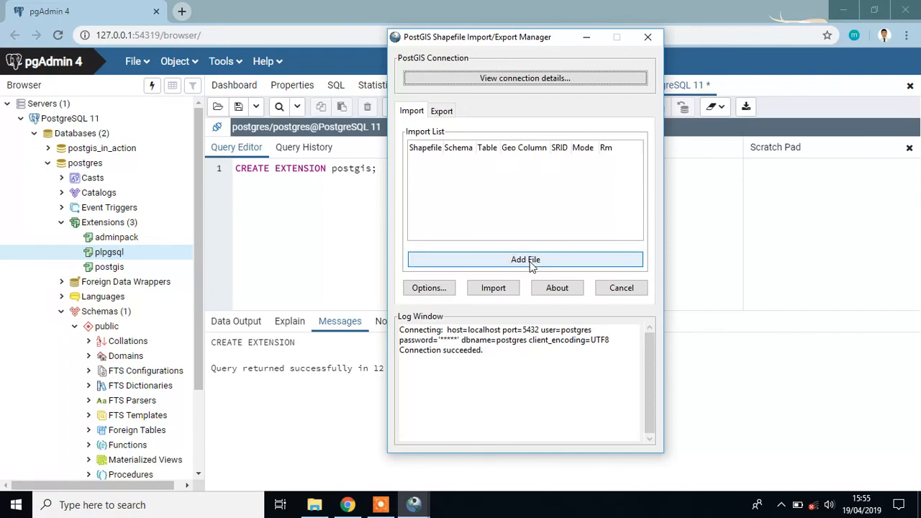
left_click(525, 259)
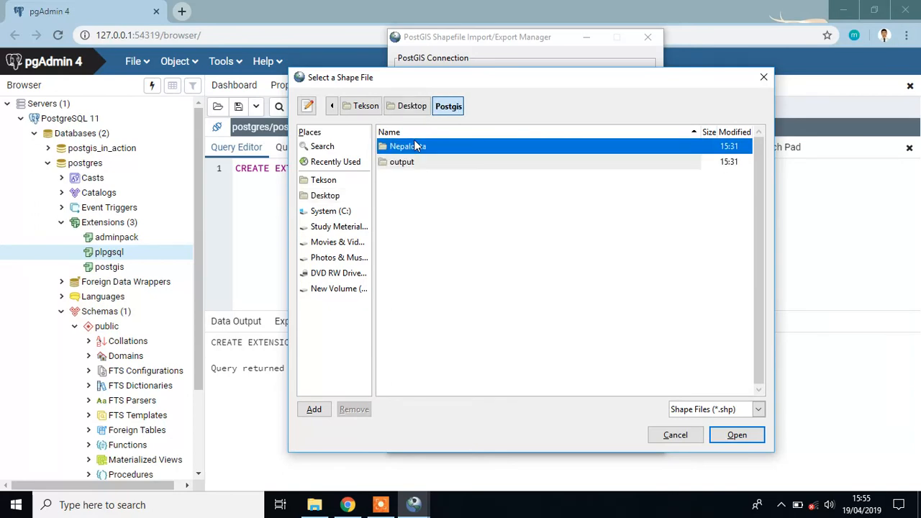
double_click(408, 146)
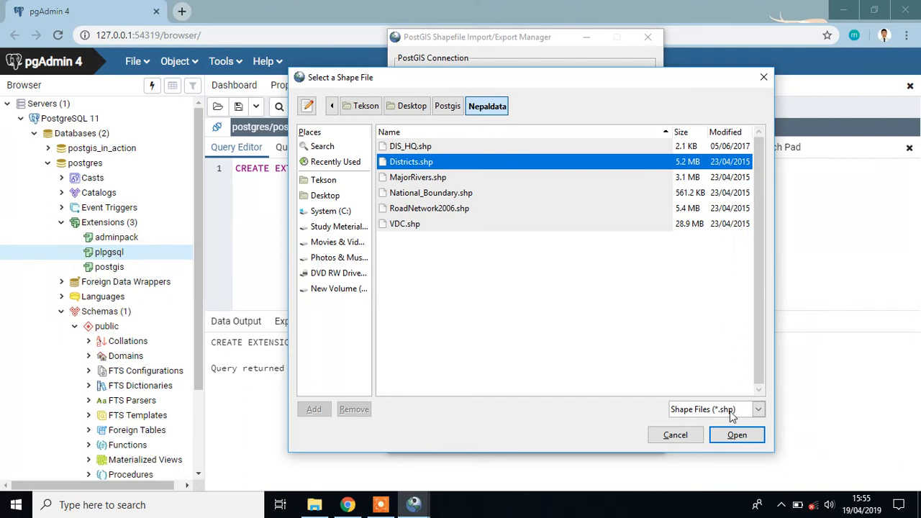
left_click(737, 435)
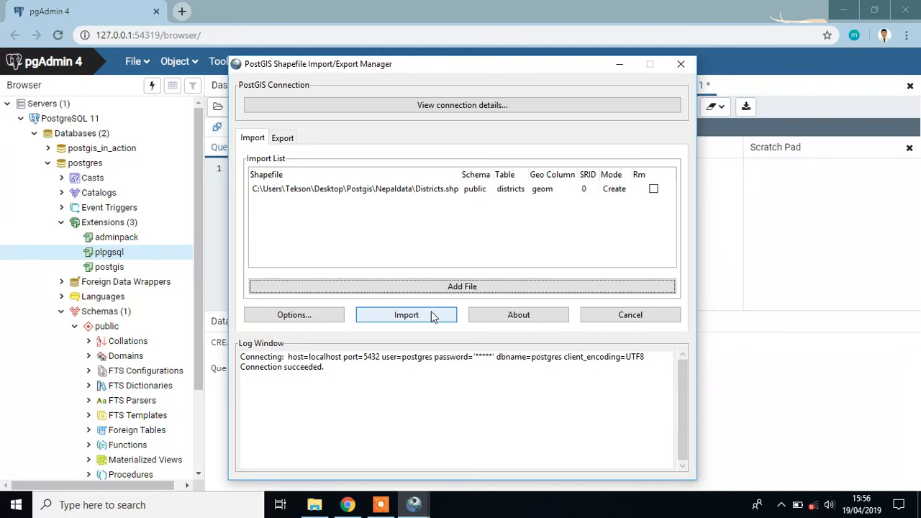
Run the import of the Districts shapefile until the log reports completion
left_click(406, 314)
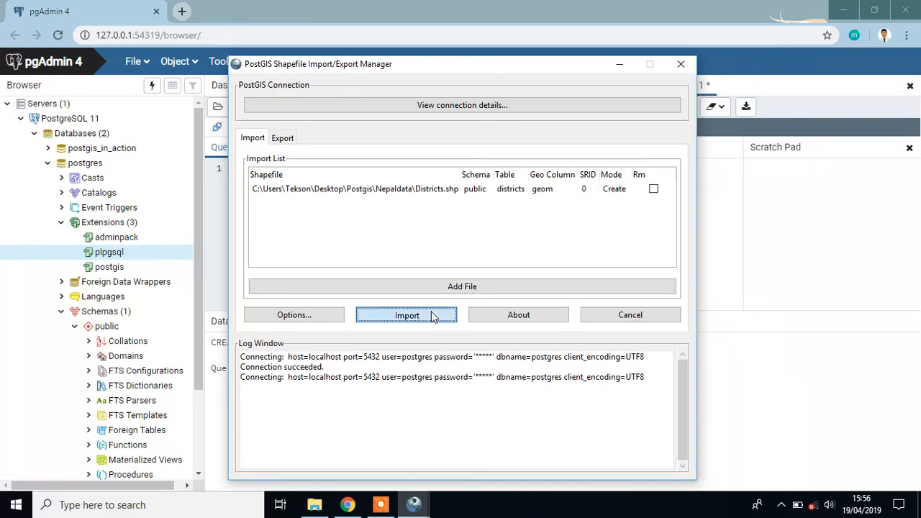
left_click(405, 314)
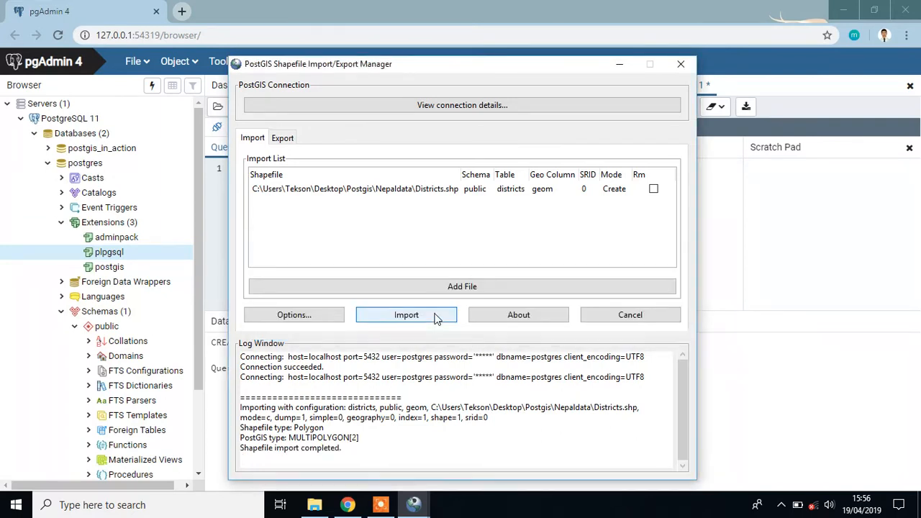
left_click(406, 314)
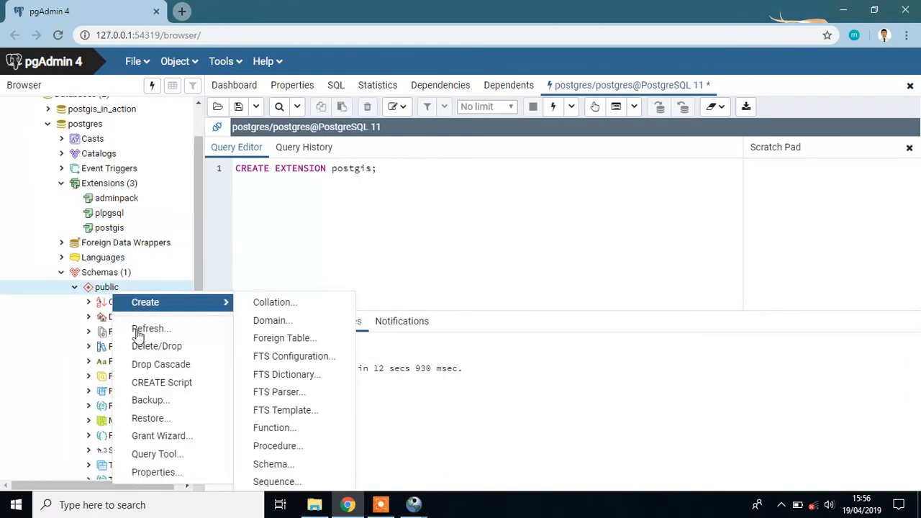
mouse_move(151, 329)
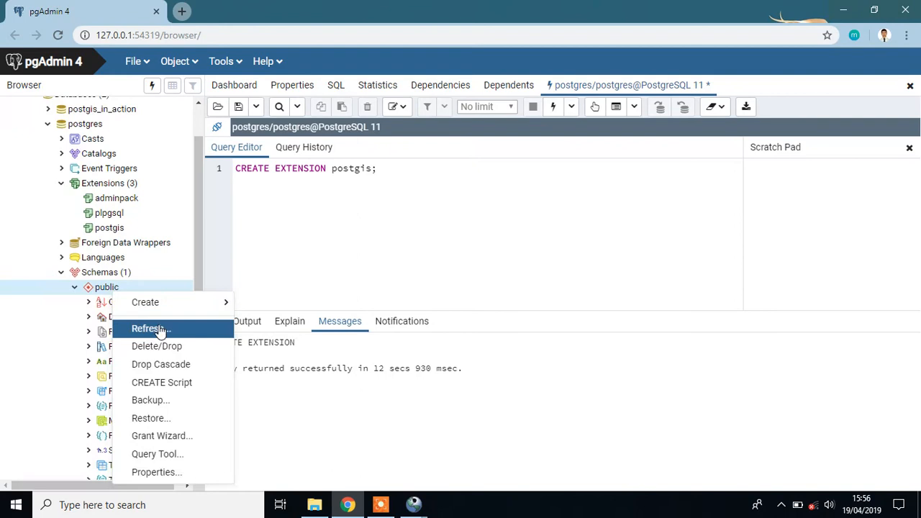
Refresh the public schema and expand Tables to show districts beside spatial_ref_sys
left_click(150, 328)
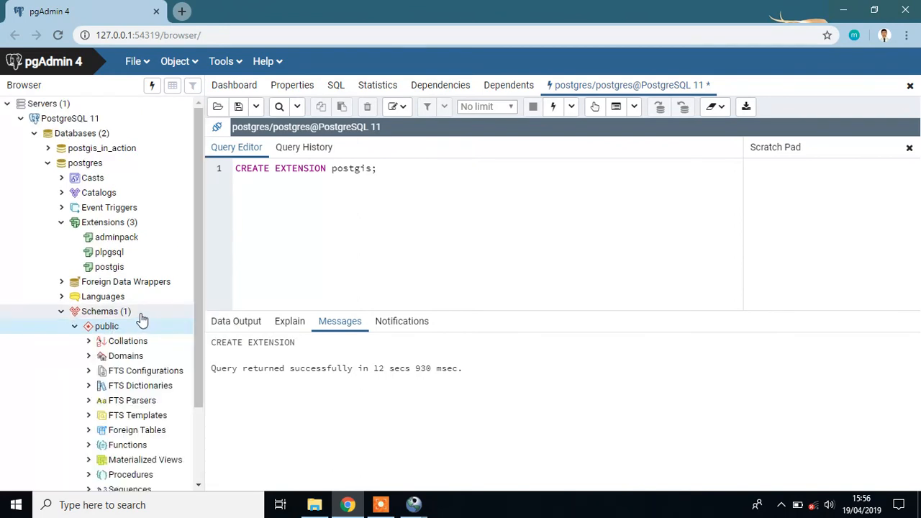
scroll("down", 3)
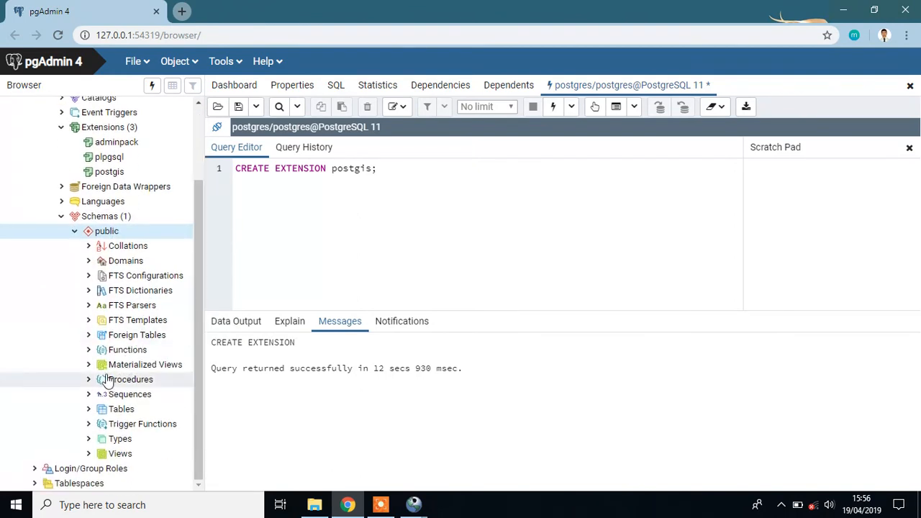
left_click(121, 409)
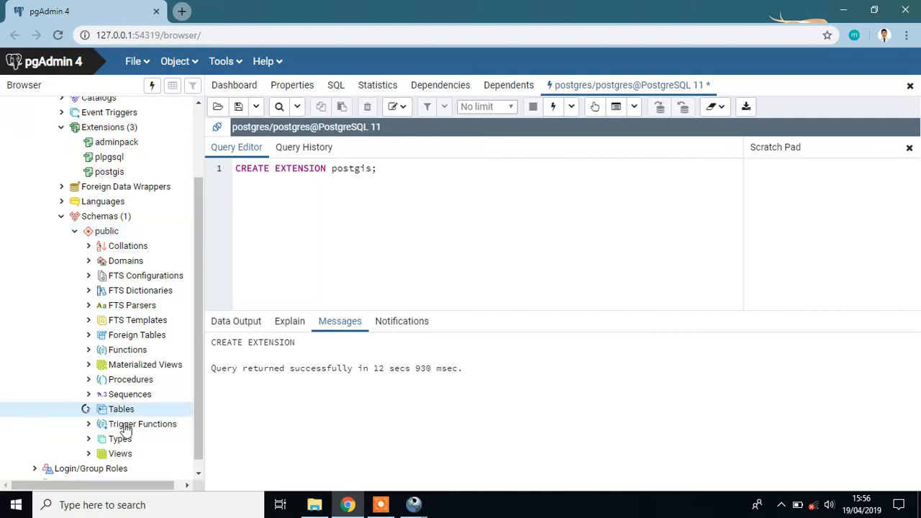
left_click(121, 408)
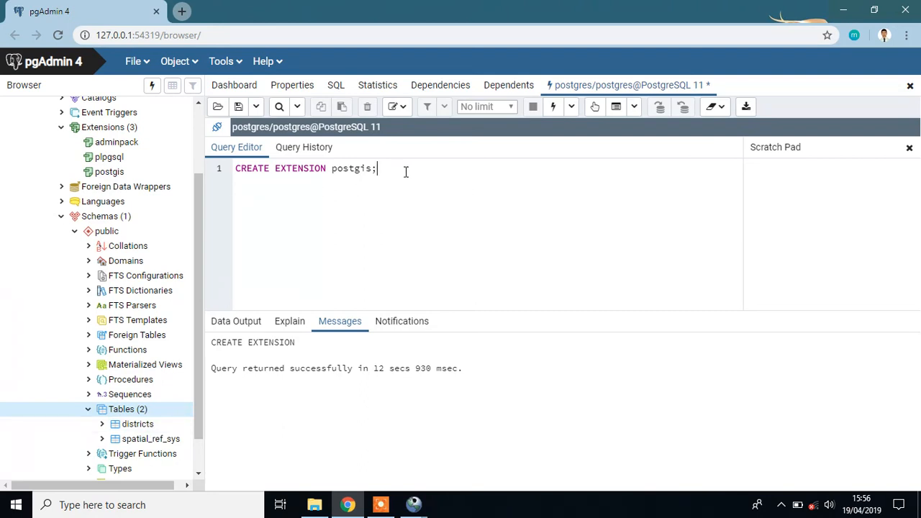
Run SELECT * FROM districts; returning the district rows with geom values
type("SELEE")
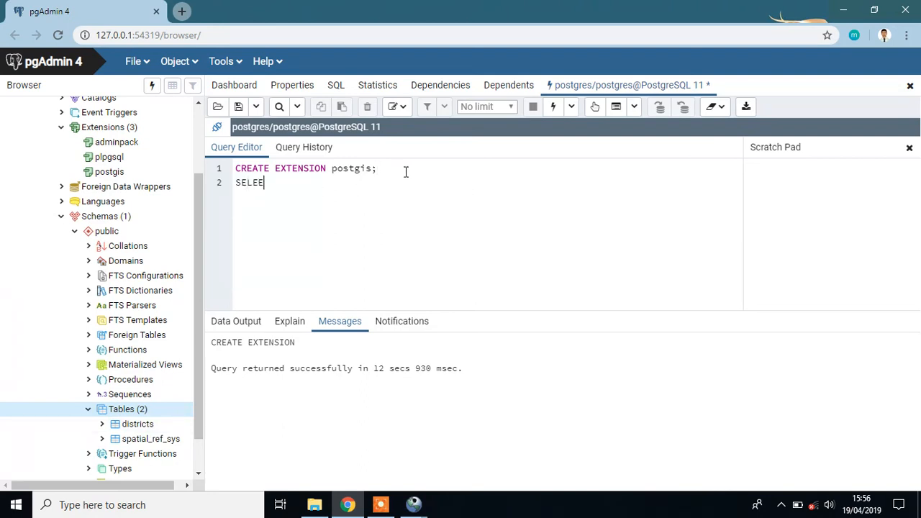
type("CT")
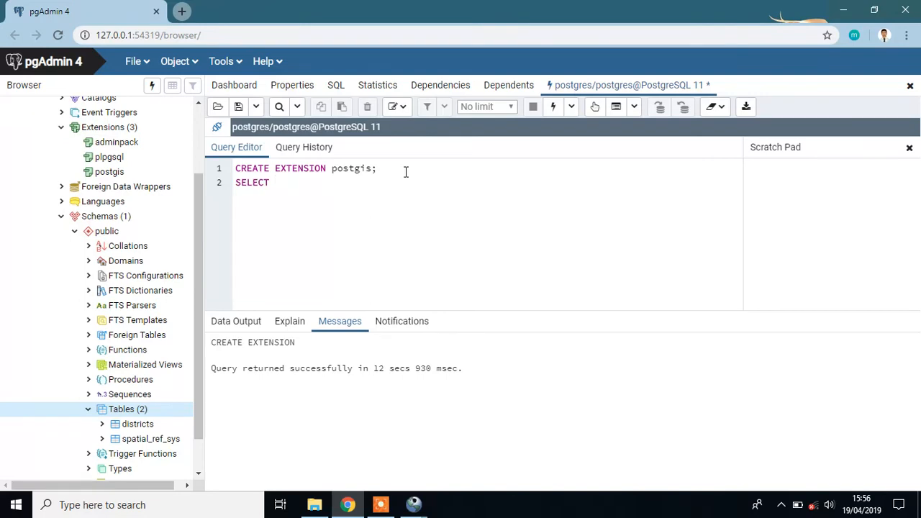
type("* FORM")
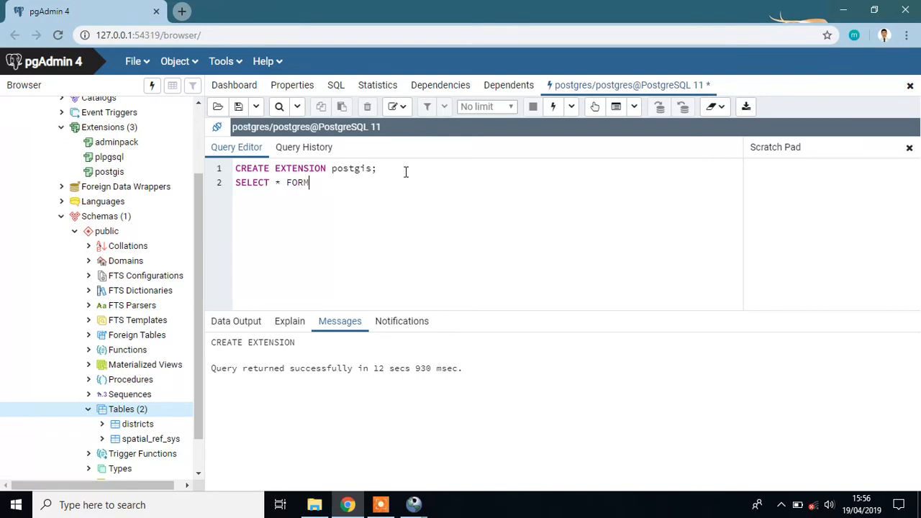
key("BackSpace")
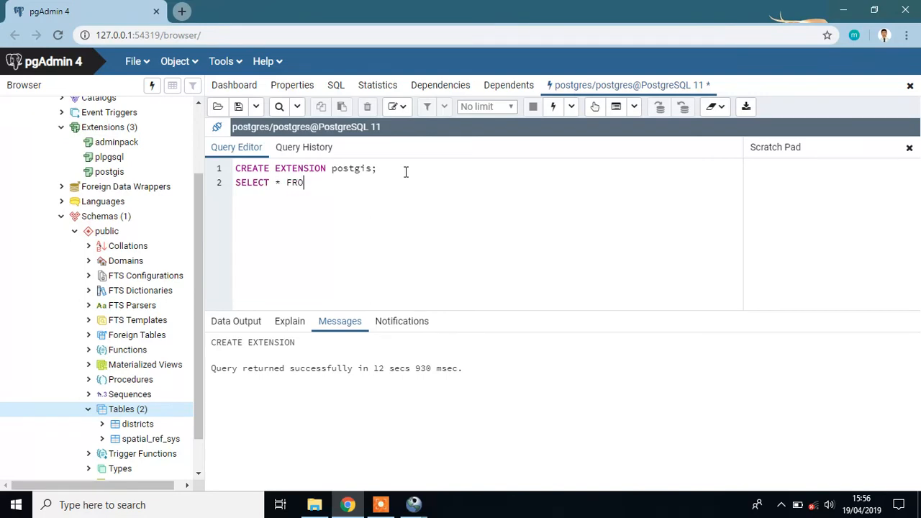
type("M di")
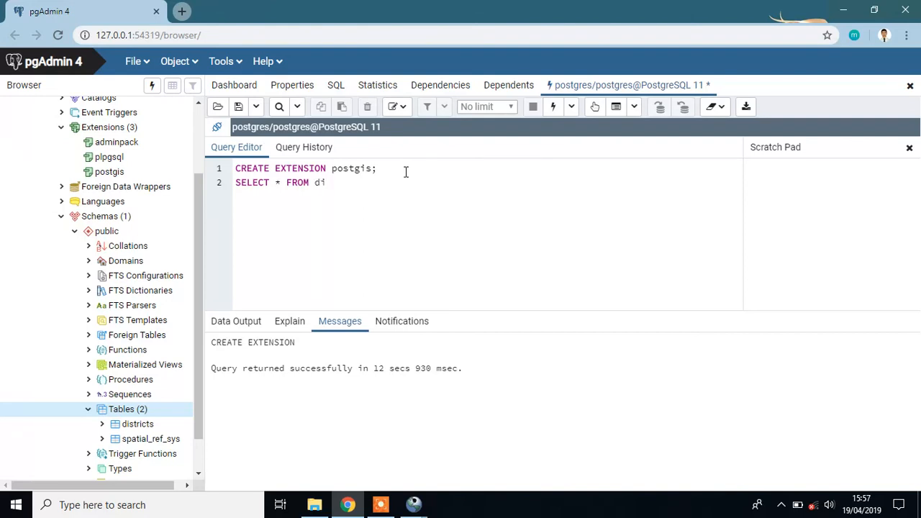
type("s")
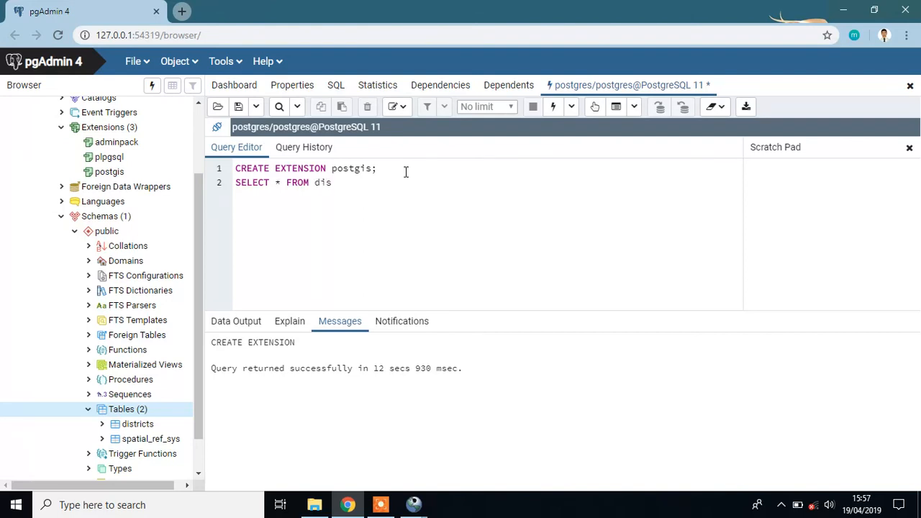
type("tricts;")
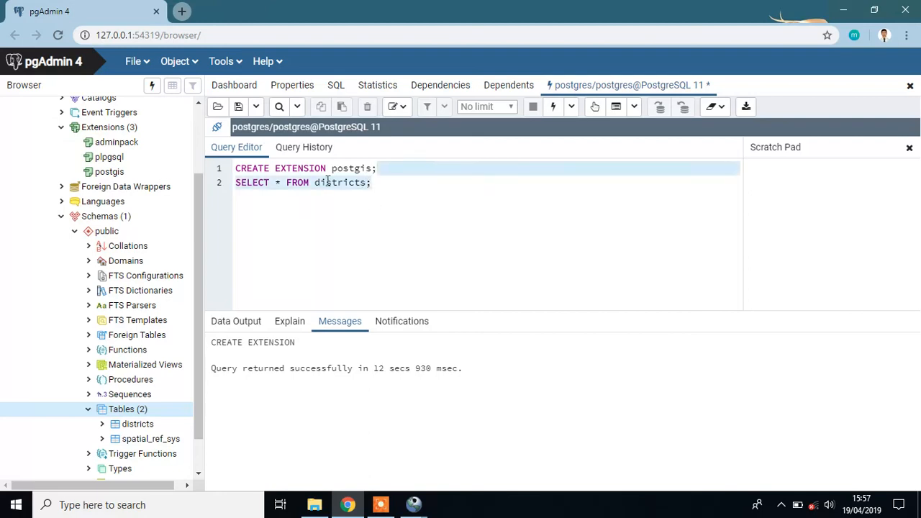
mouse_move(430, 138)
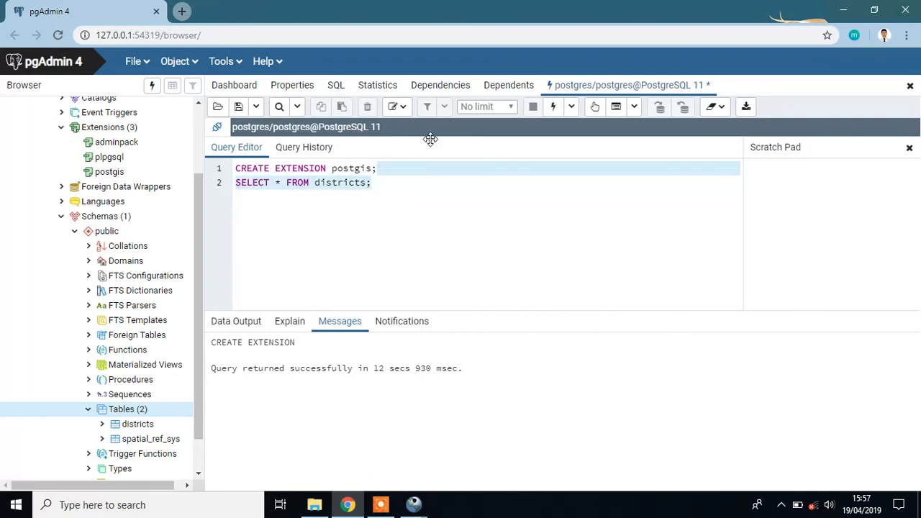
left_click(552, 106)
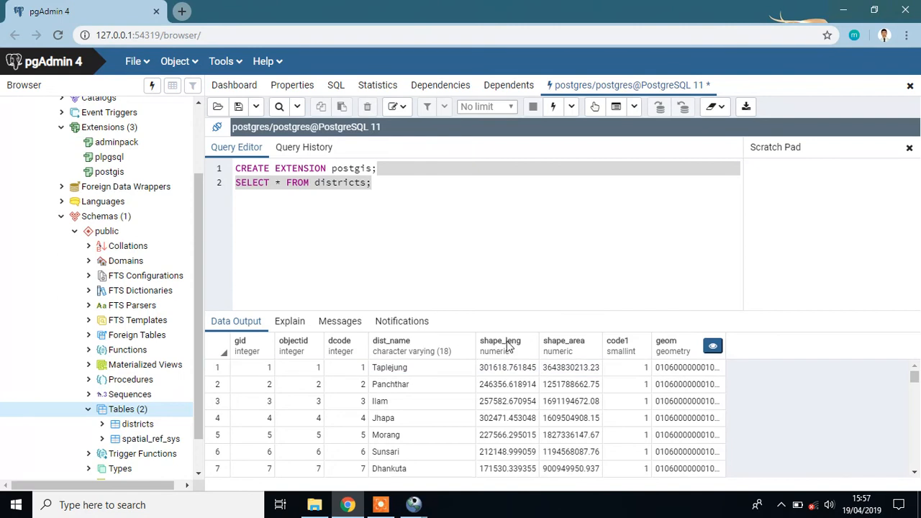
mouse_move(572, 350)
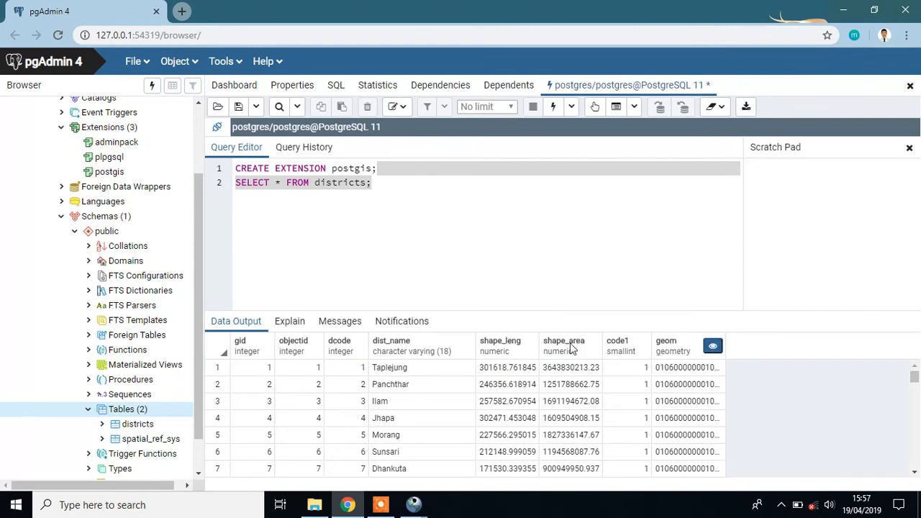
mouse_move(712, 345)
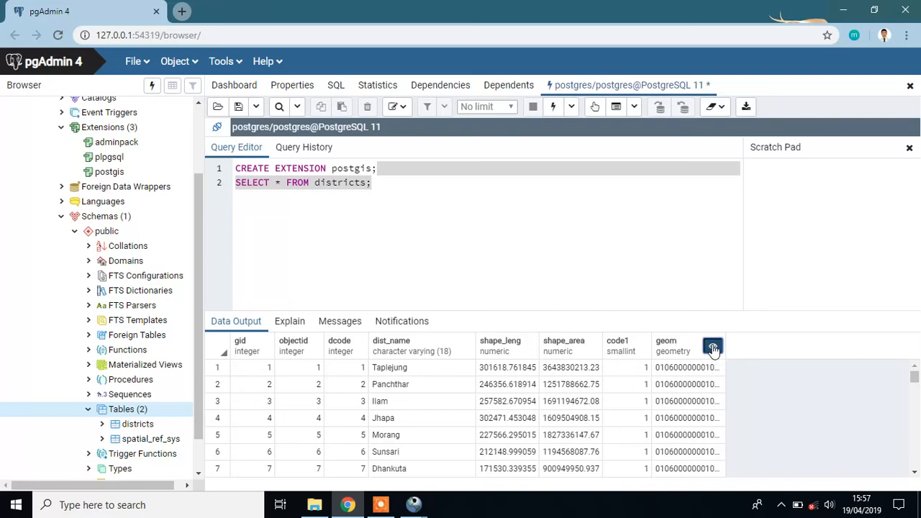
View the district geometries from the geom column in the Data Output grid
left_click(712, 350)
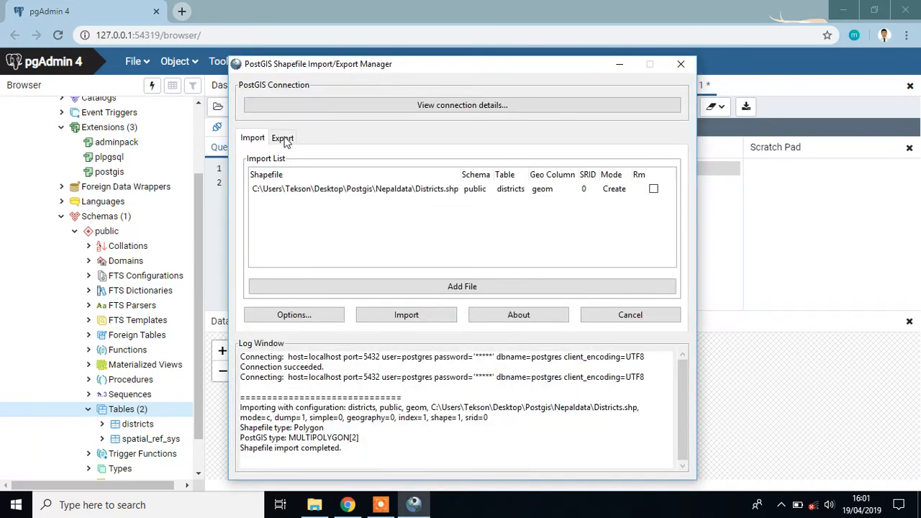
Add the public.districts table (geometry geom, output name districts) to the Export list
left_click(282, 138)
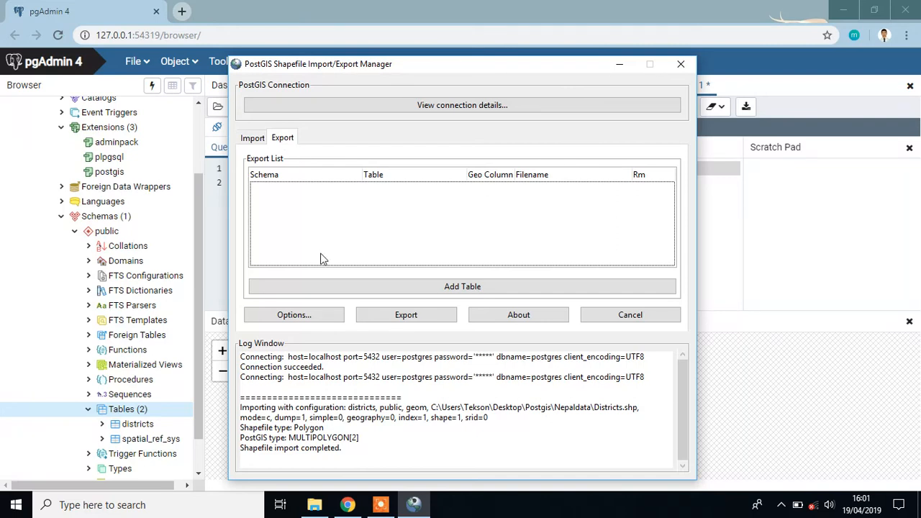
left_click(462, 287)
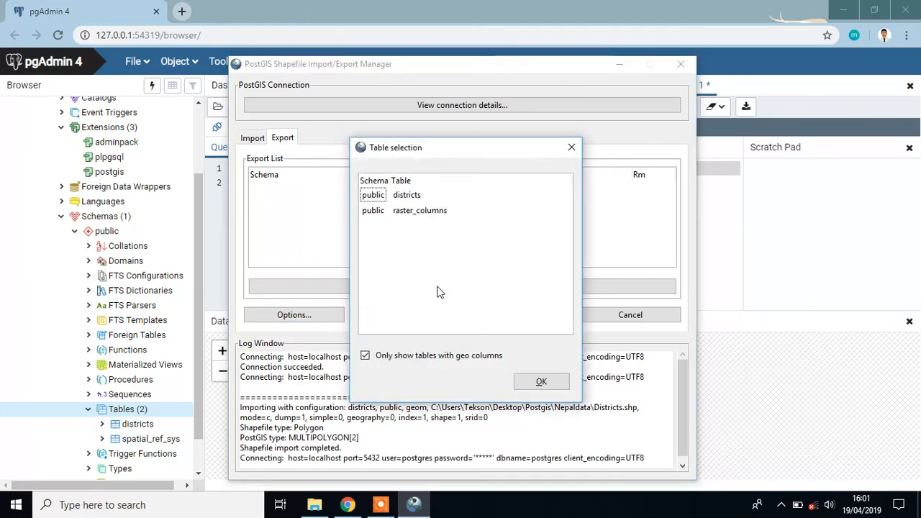
left_click(406, 196)
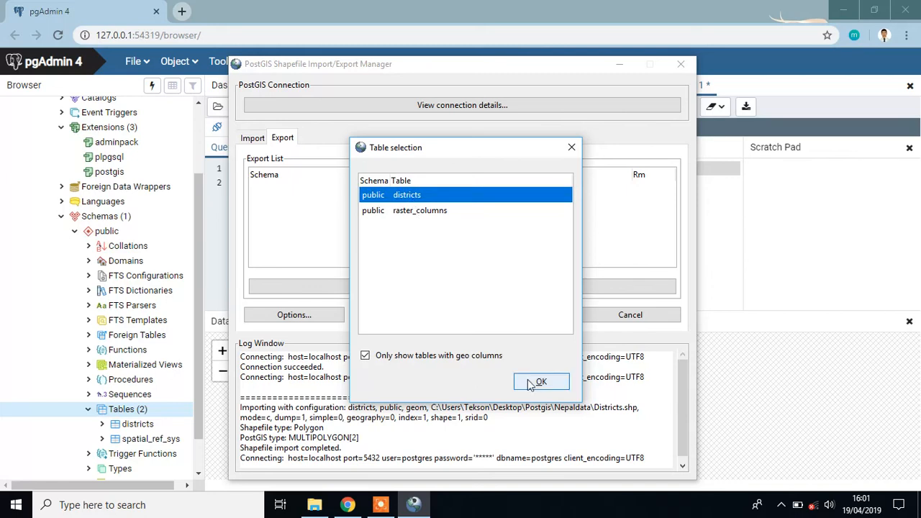
left_click(541, 381)
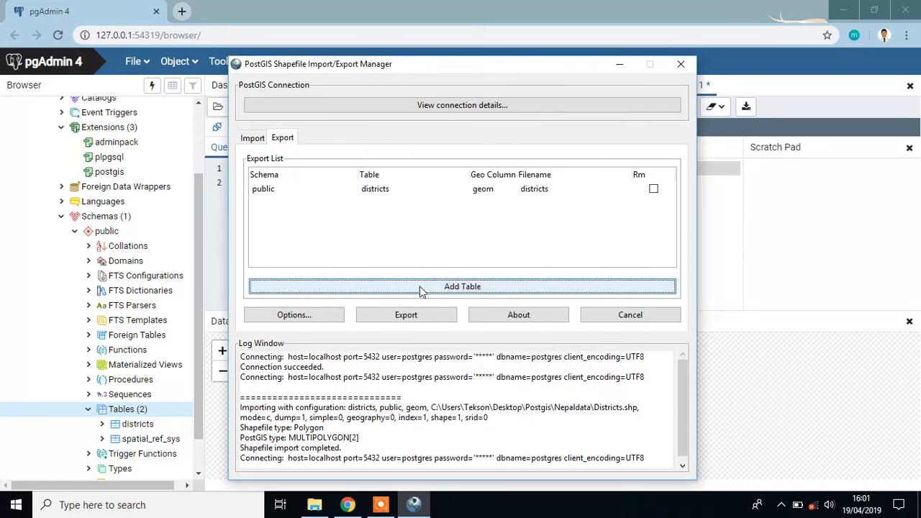
left_click(406, 314)
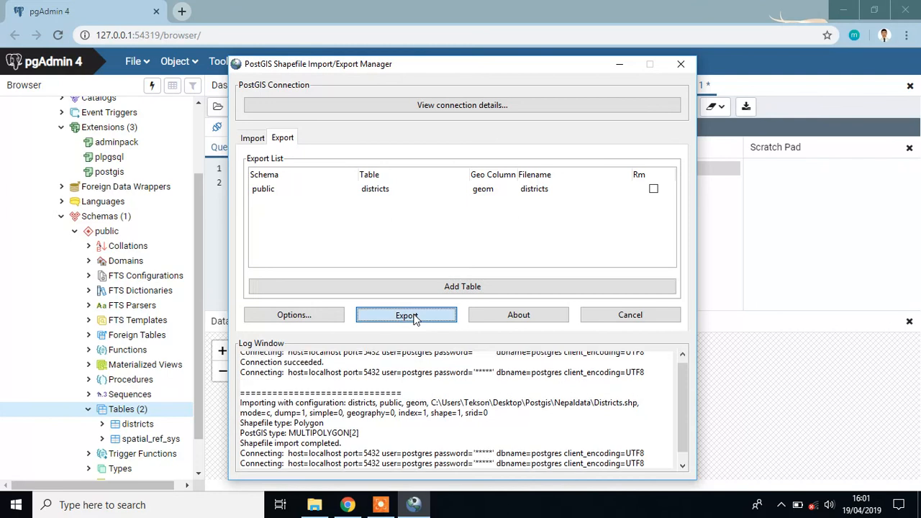
Export the districts table as Shape Files (*.shp) into Desktop > Postgis > output
left_click(405, 314)
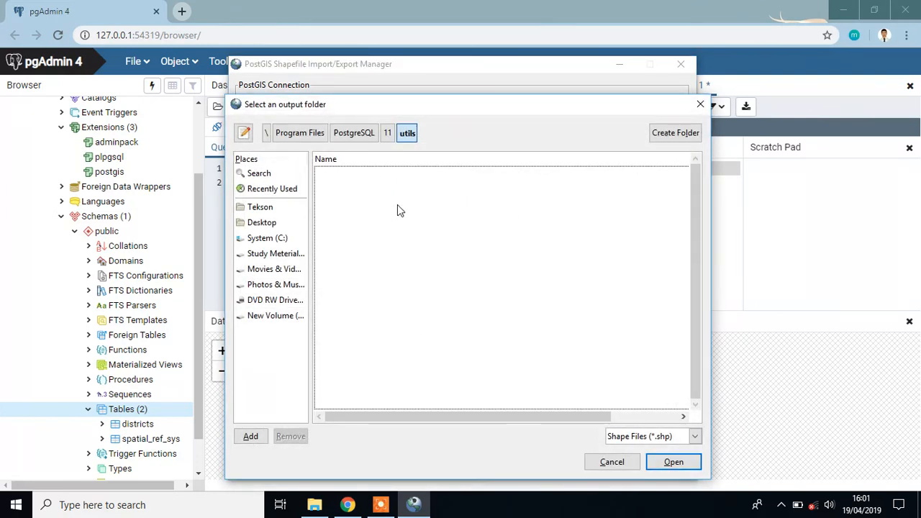
left_click(262, 221)
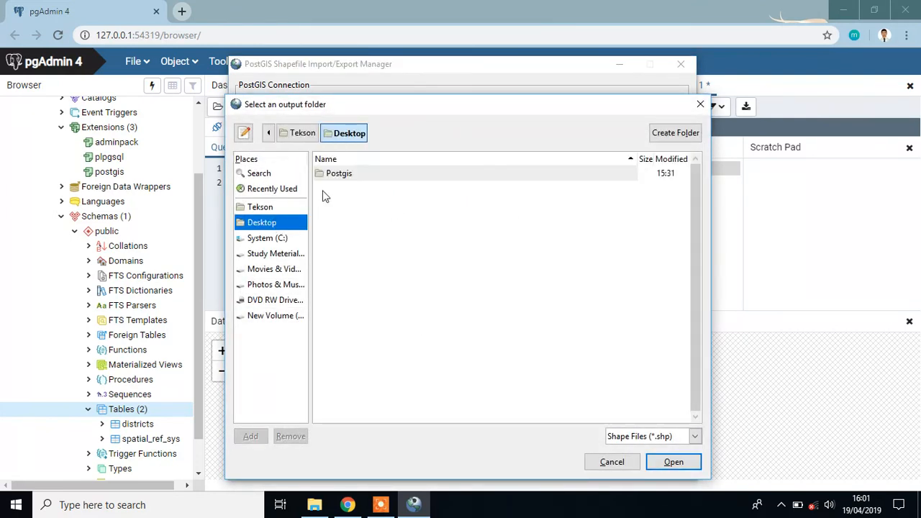
double_click(340, 173)
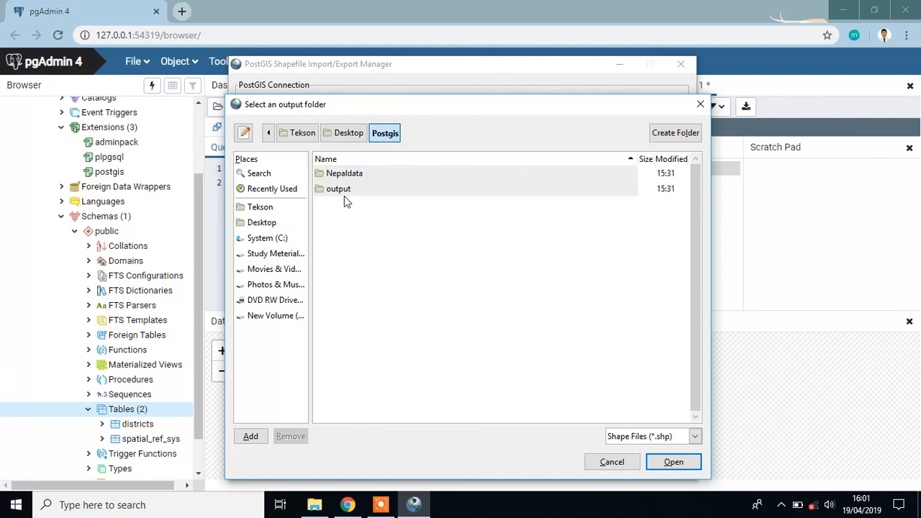
double_click(338, 188)
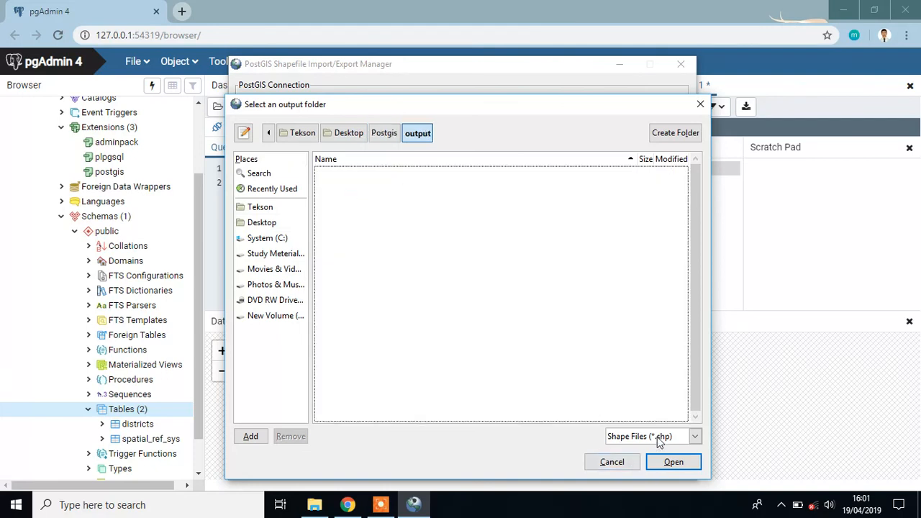
mouse_move(685, 443)
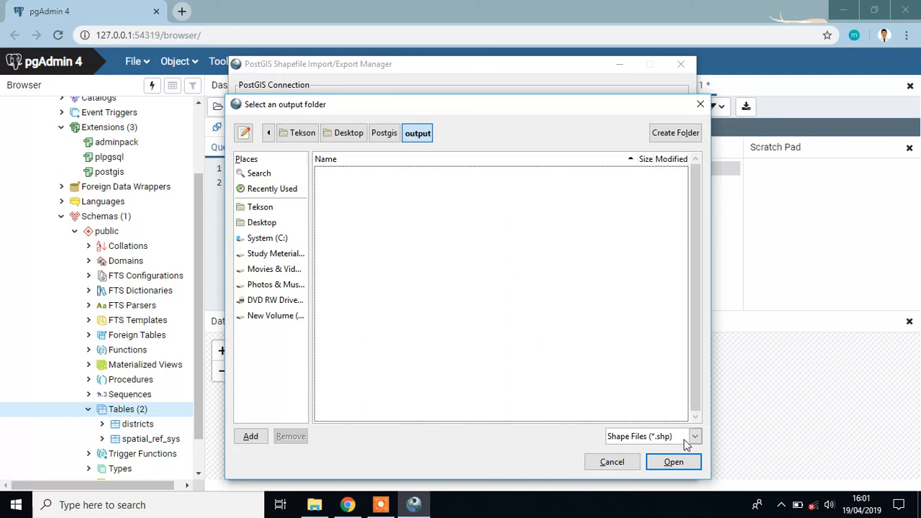
left_click(693, 436)
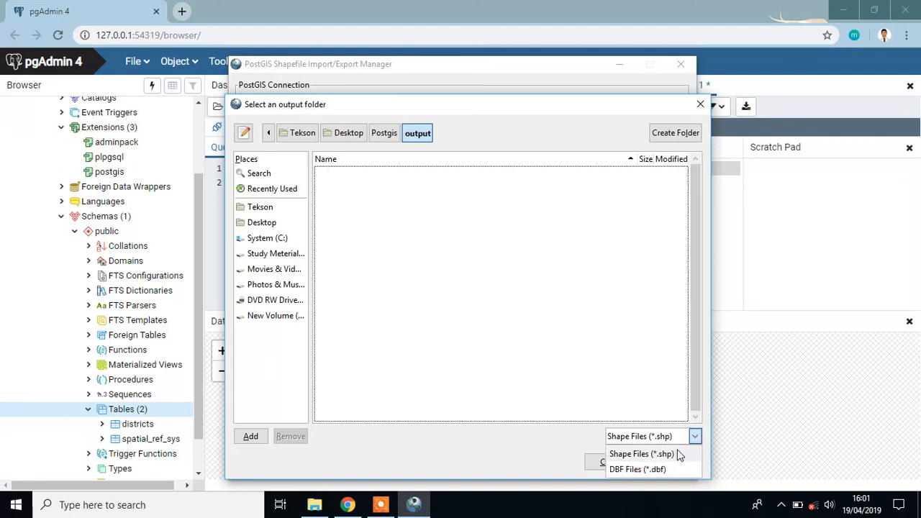
mouse_move(693, 436)
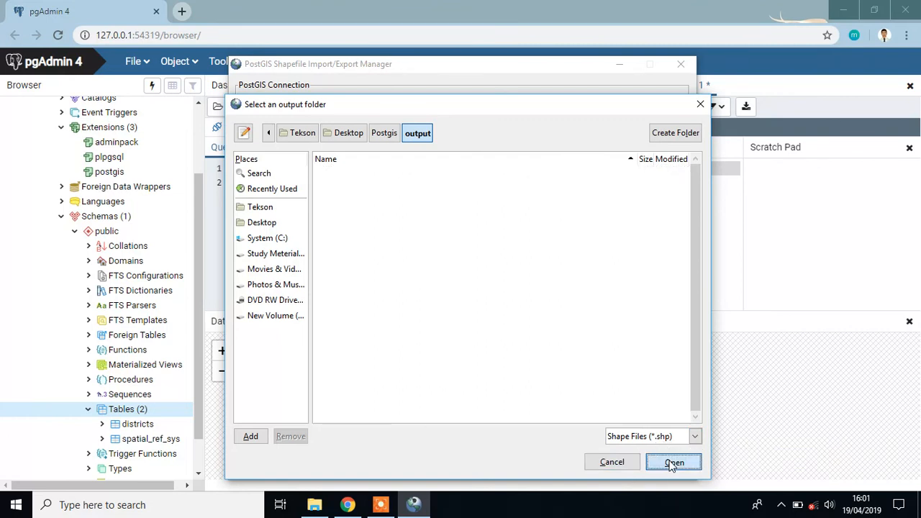
left_click(674, 462)
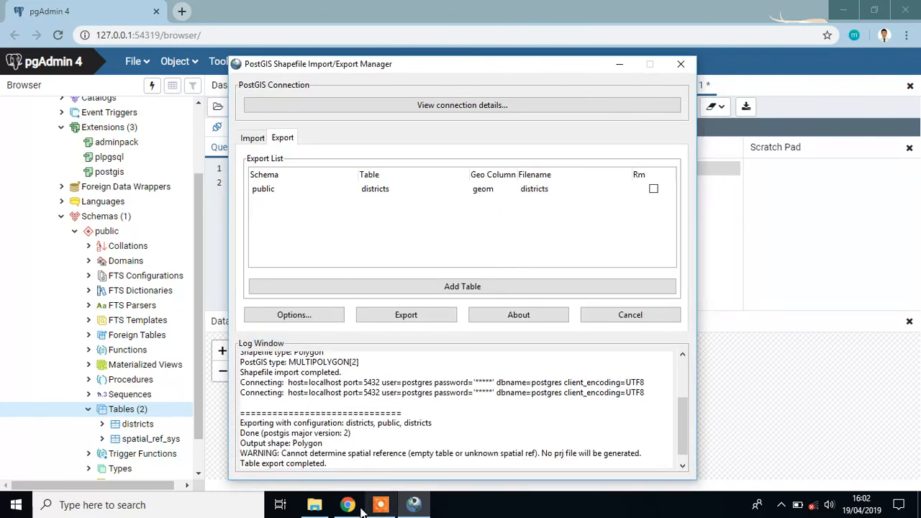
Bring up File Explorer to check the exported shapefile folder
left_click(314, 504)
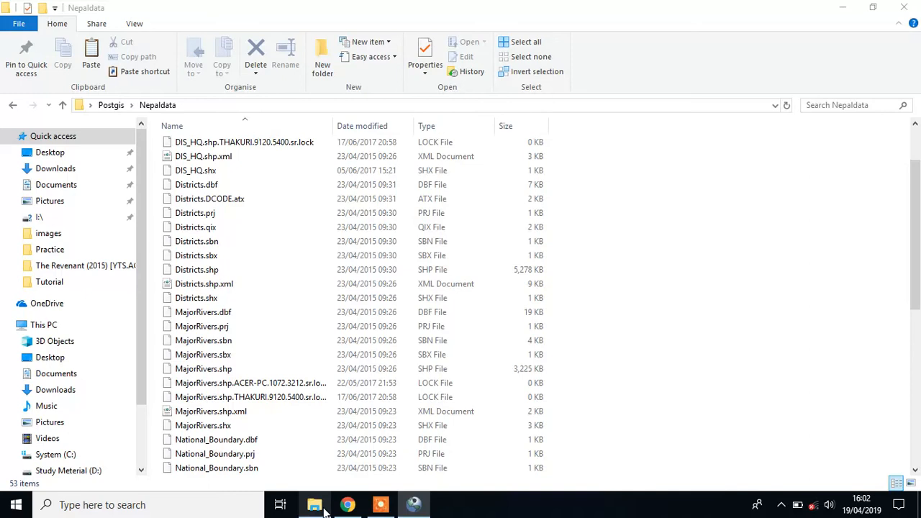